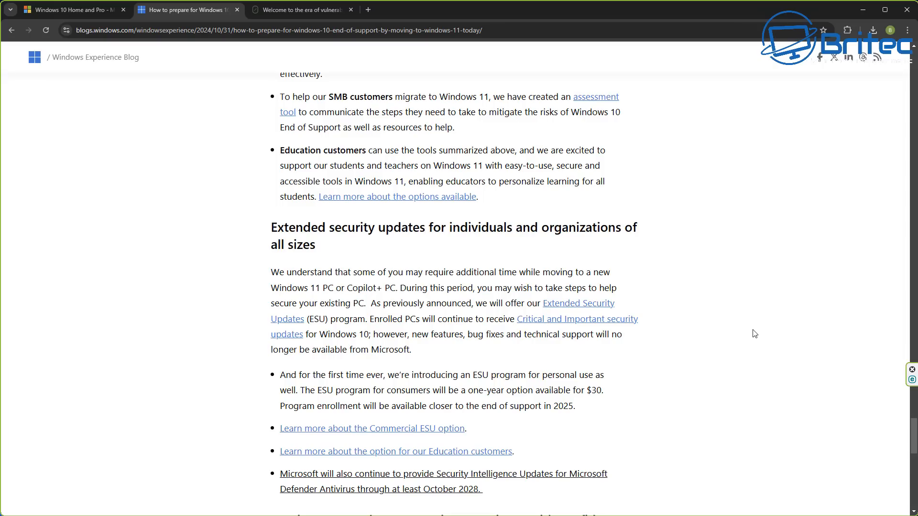
pyautogui.moveTo(608, 394)
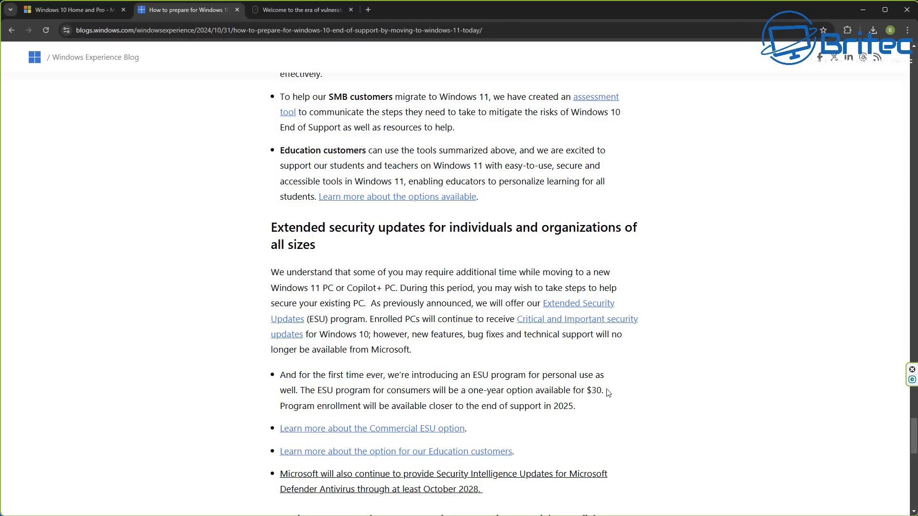
# Step: Highlight the consumer ESU $30 one-year bullet, then switch to the 0patch homepage tab
pyautogui.moveTo(461, 391); pyautogui.dragTo(608, 390)
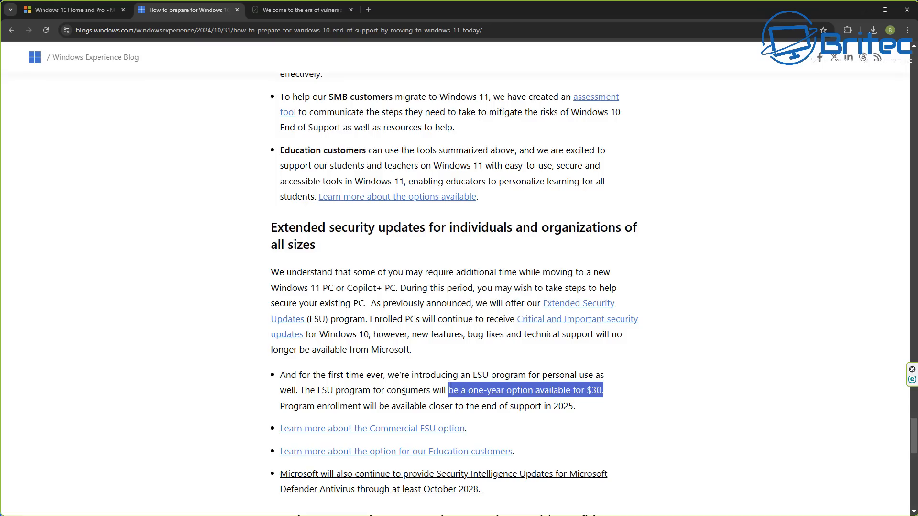
pyautogui.moveTo(446, 390); pyautogui.dragTo(279, 374)
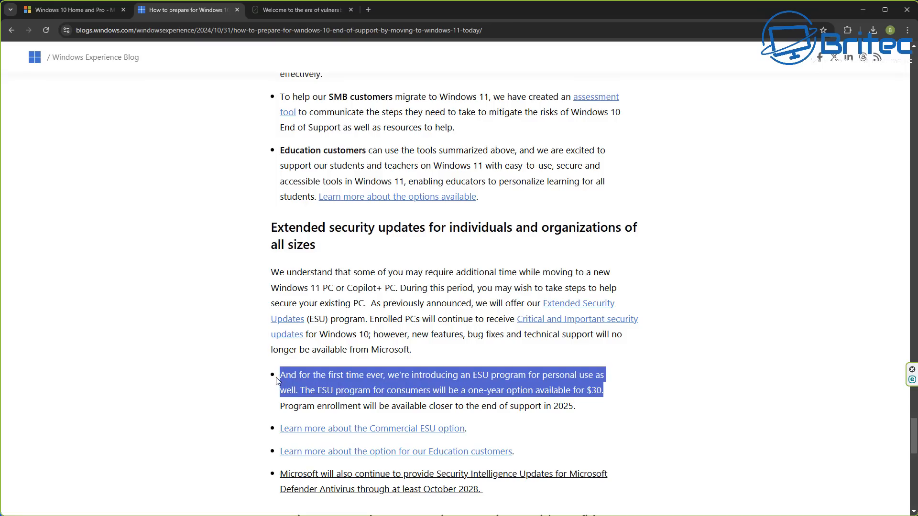
pyautogui.moveTo(600, 443)
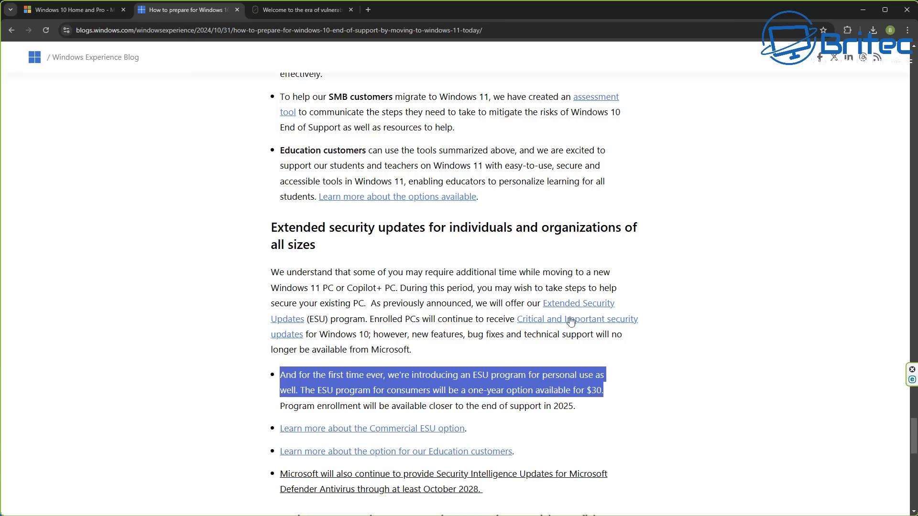
pyautogui.click(300, 10)
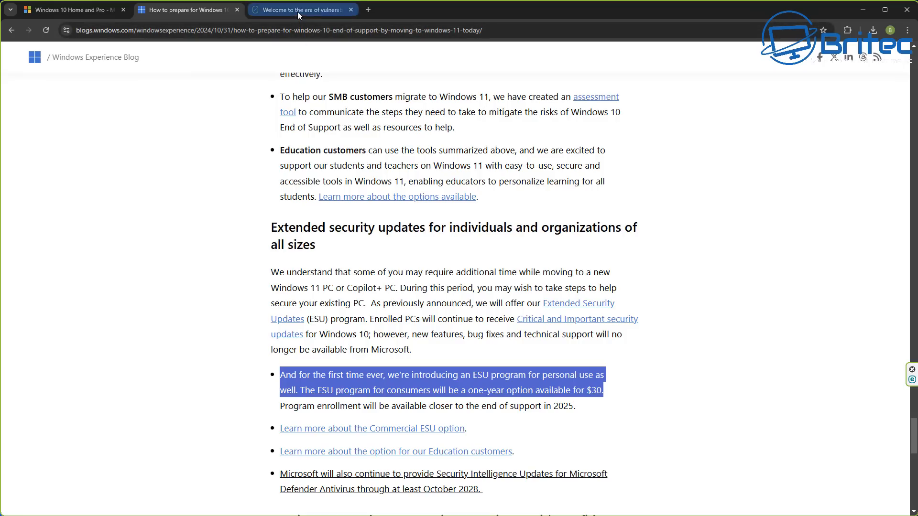
pyautogui.click(301, 10)
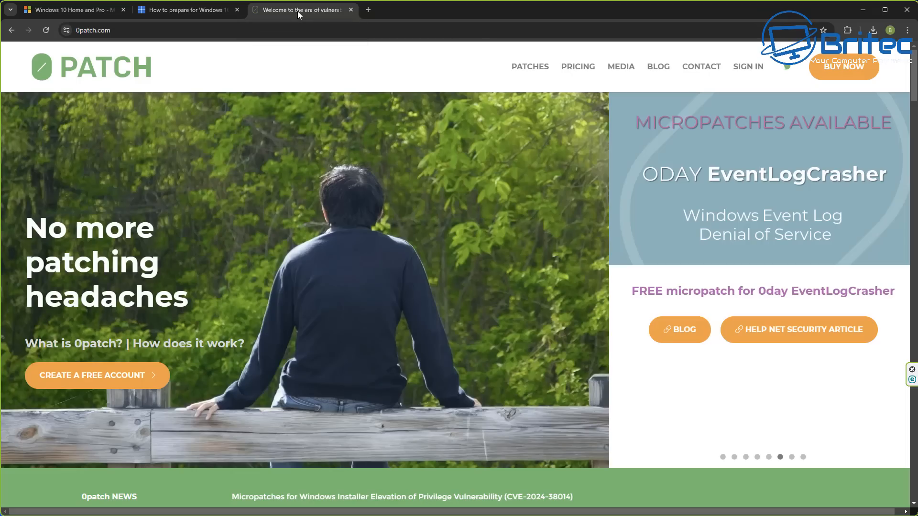
pyautogui.moveTo(712, 504)
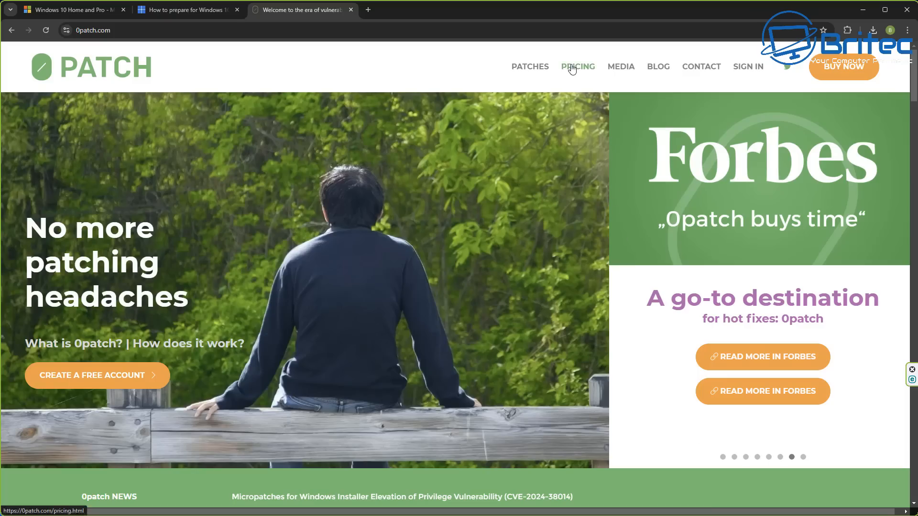
pyautogui.click(577, 66)
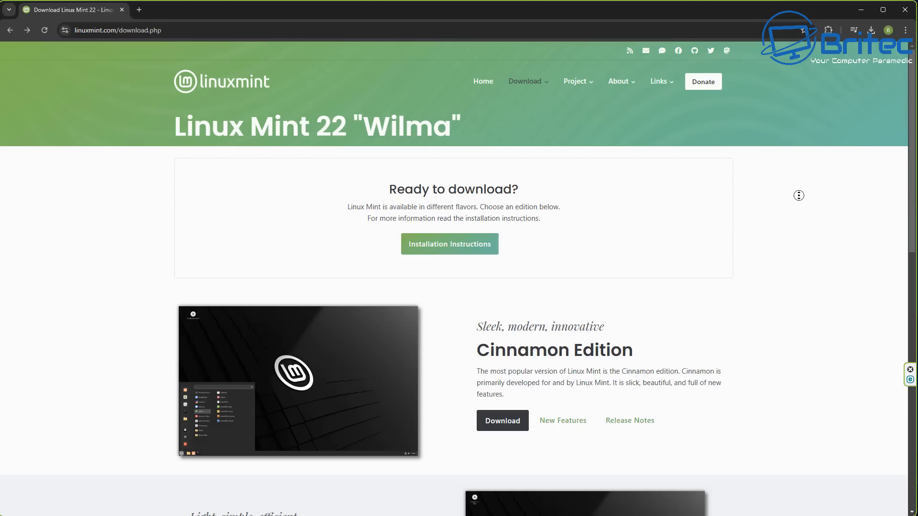
# Step: Scroll down the Linux Mint download page past the Cinnamon, Xfce and MATE editions
pyautogui.scroll(-3)
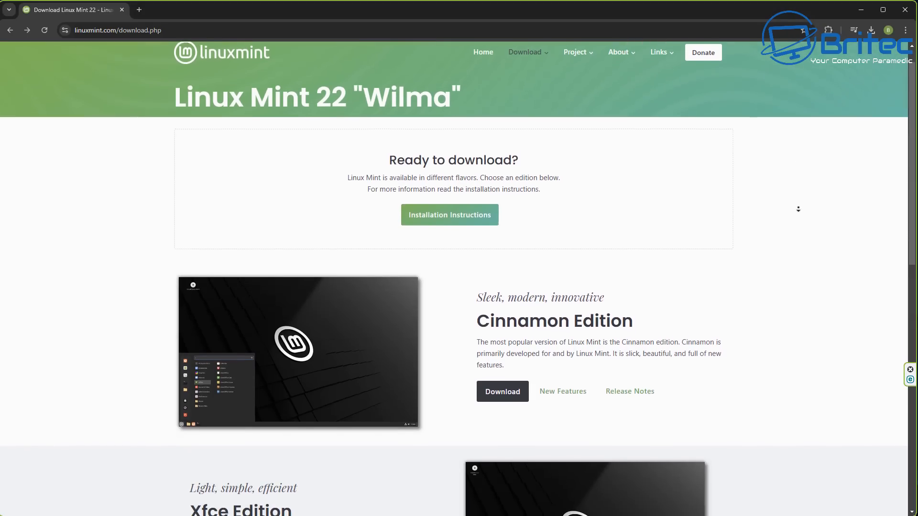
pyautogui.scroll(-3)
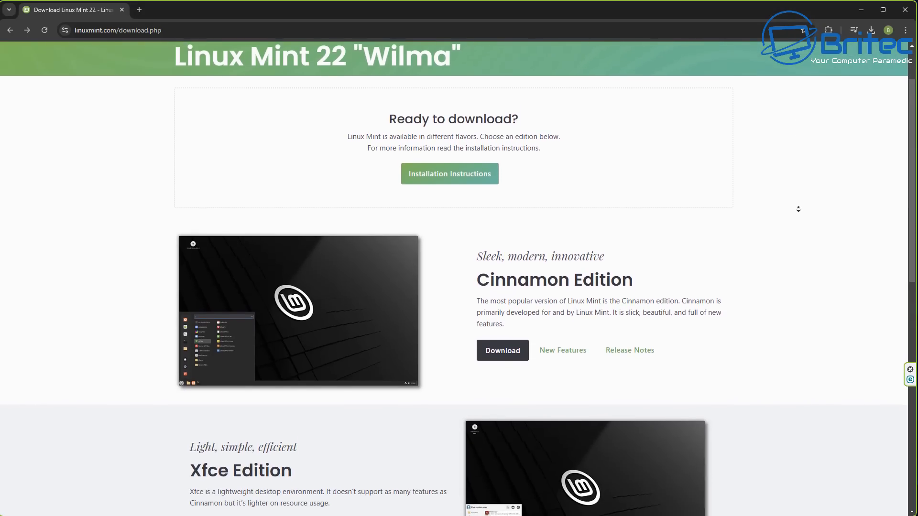
pyautogui.scroll(-3)
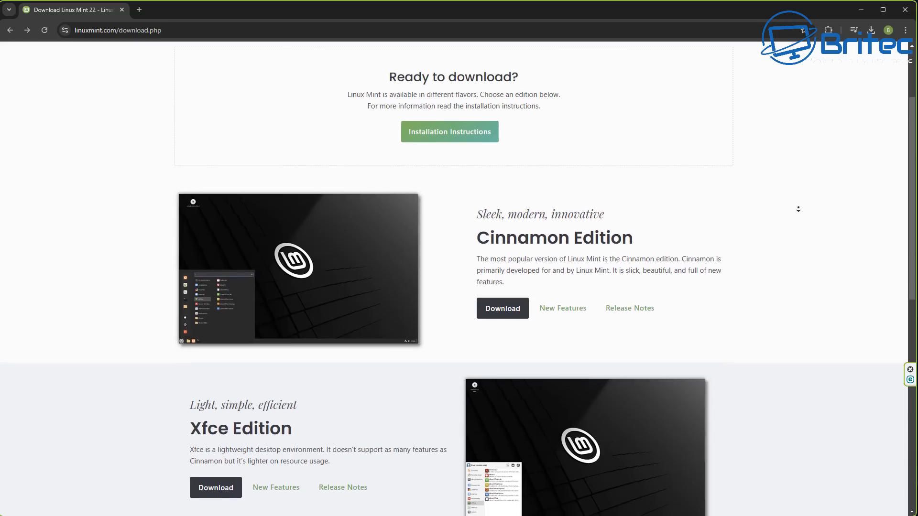
pyautogui.scroll(-3)
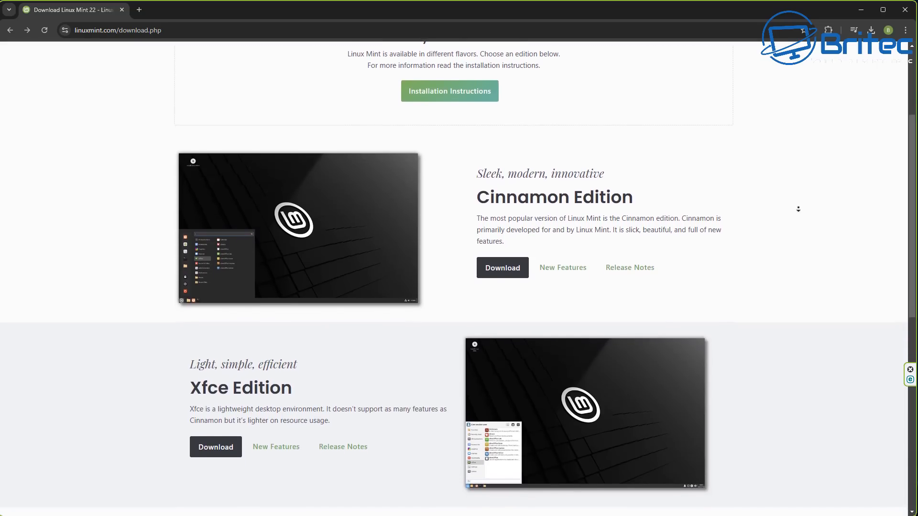
pyautogui.scroll(-3)
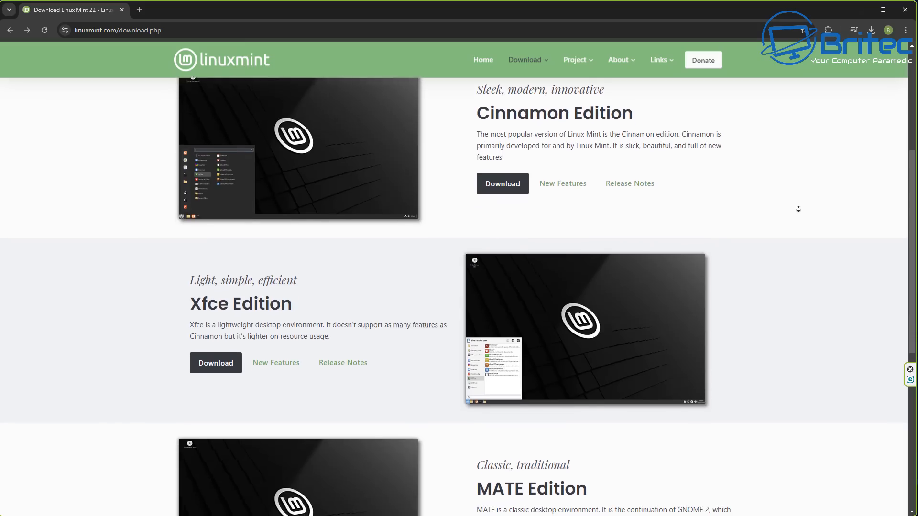
pyautogui.scroll(-3)
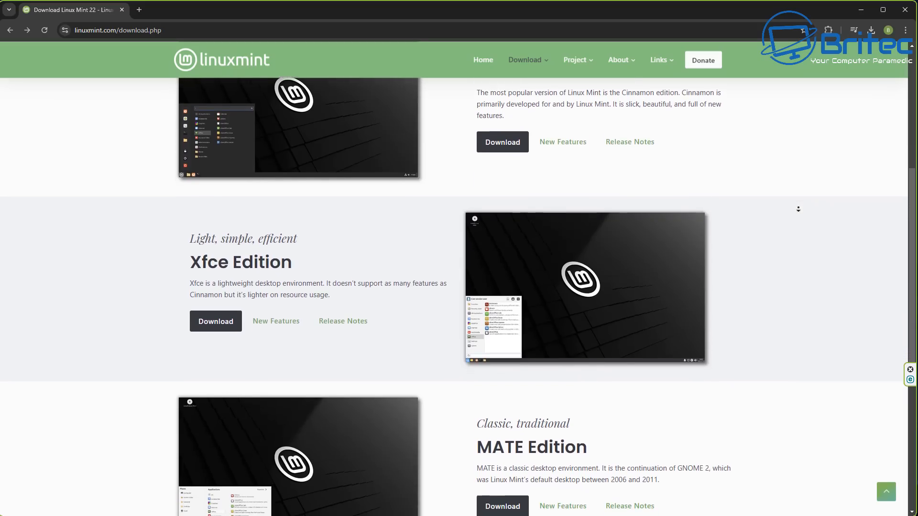
pyautogui.scroll(-3)
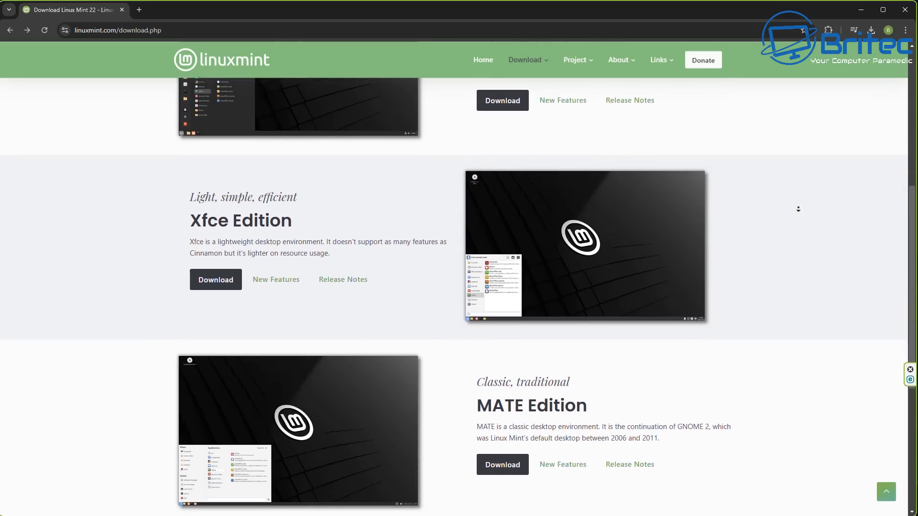
pyautogui.scroll(-3)
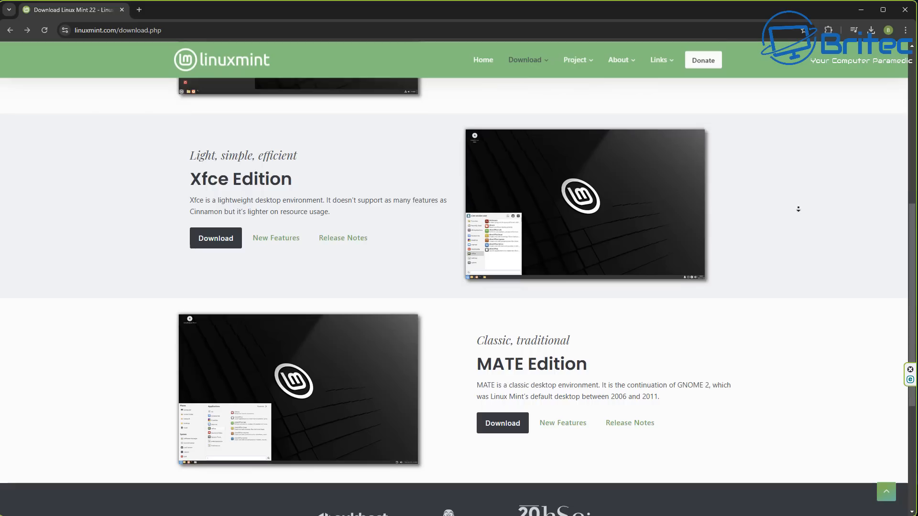
pyautogui.scroll(-3)
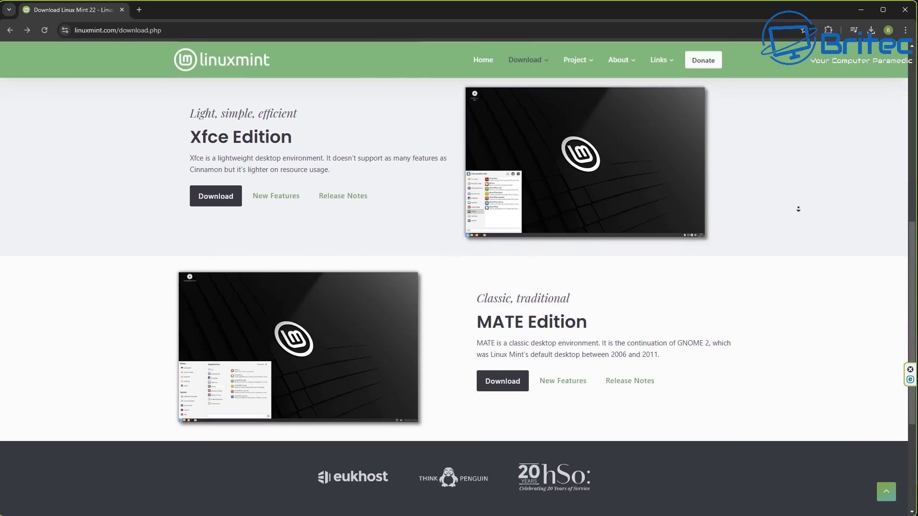
pyautogui.scroll(-3)
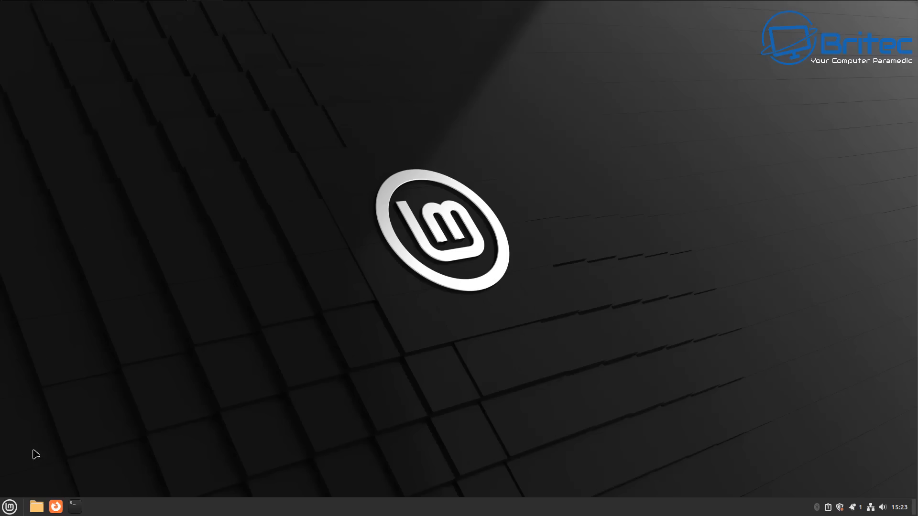
# Step: Launch Software Manager from the Mint menu's favourites
pyautogui.click(9, 506)
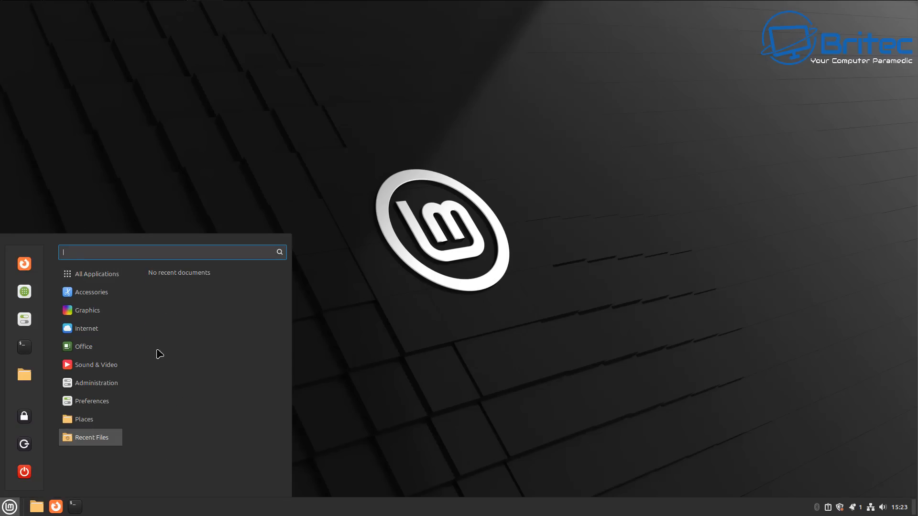
pyautogui.moveTo(84, 346)
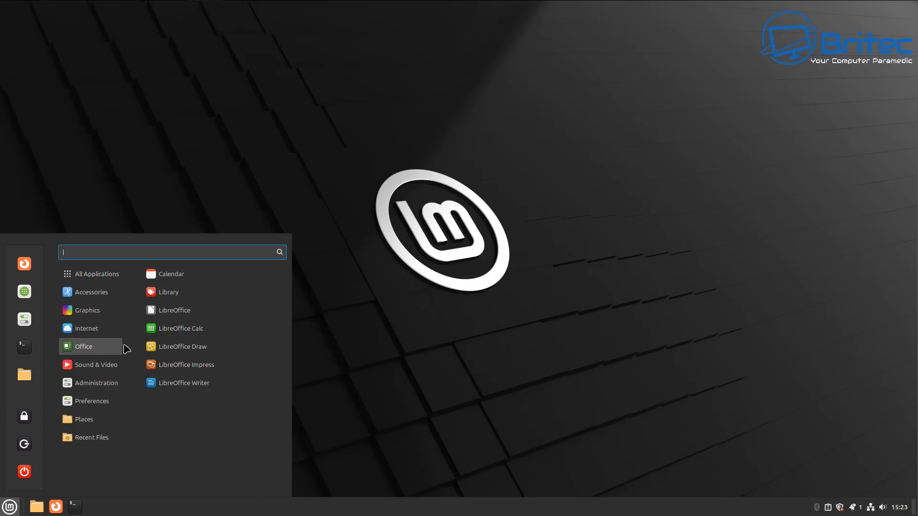
pyautogui.moveTo(178, 365)
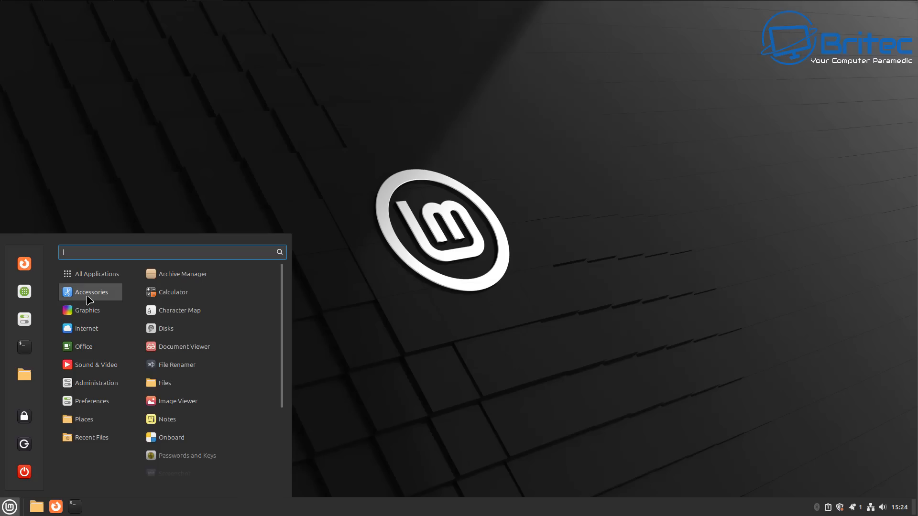
pyautogui.moveTo(147, 288)
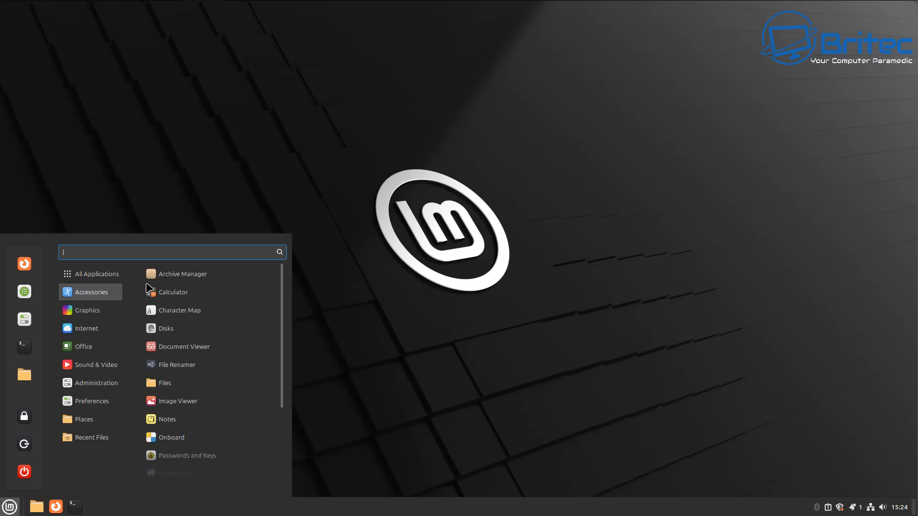
pyautogui.moveTo(91, 437)
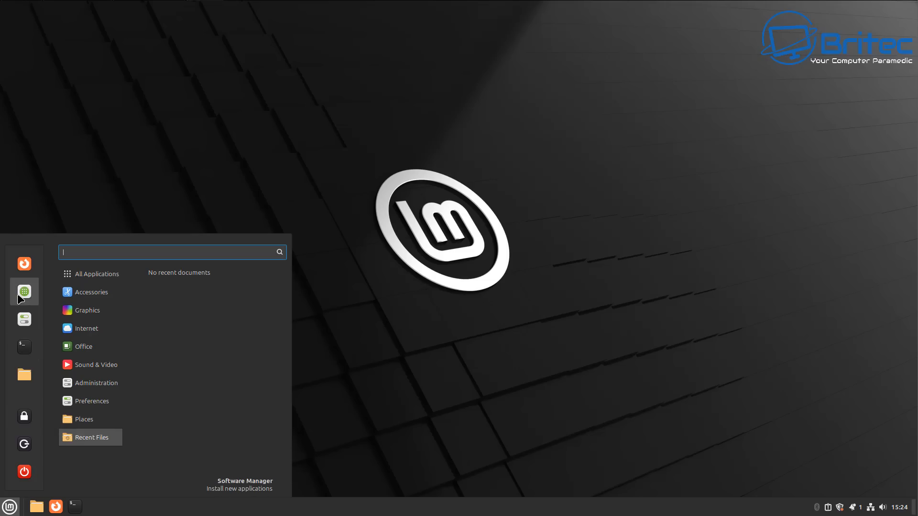
pyautogui.click(239, 481)
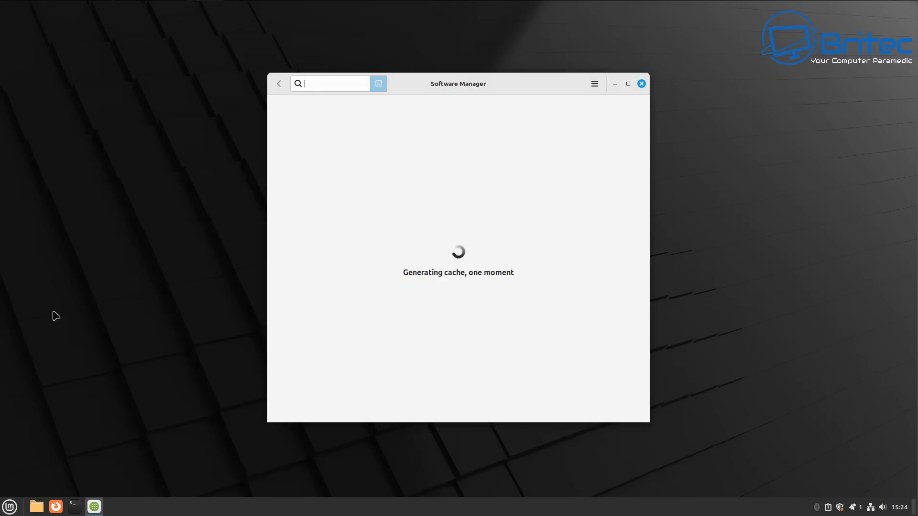
pyautogui.moveTo(597, 121)
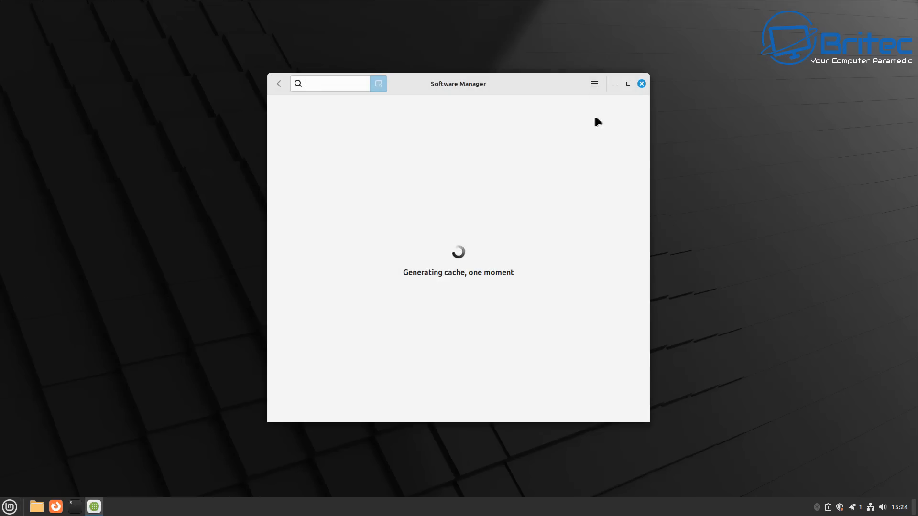
pyautogui.moveTo(628, 133)
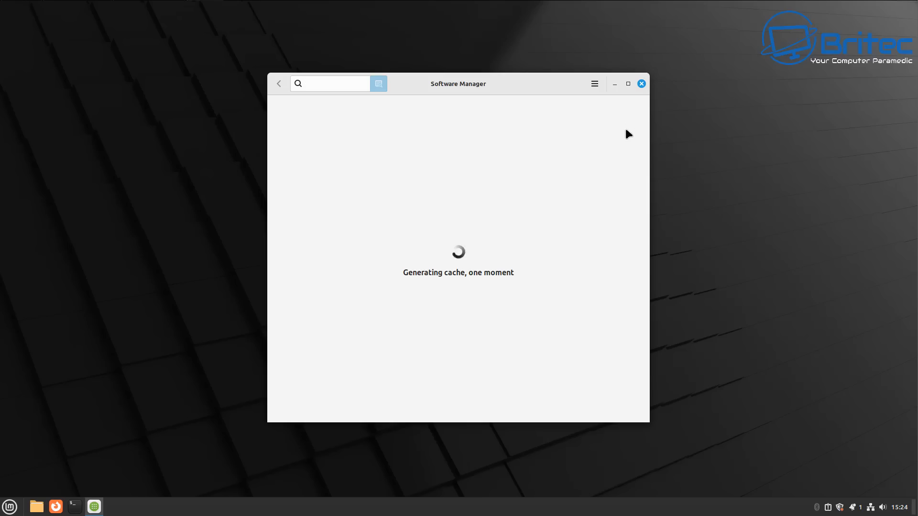
pyautogui.moveTo(250, 461)
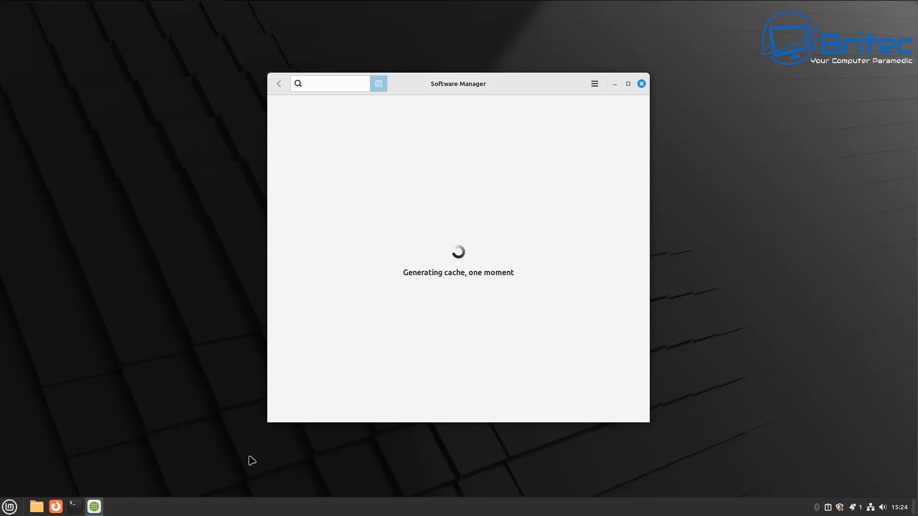
# Step: Browse the Software Manager home page's Featured, Categories and Top Rated sections
pyautogui.click(329, 83)
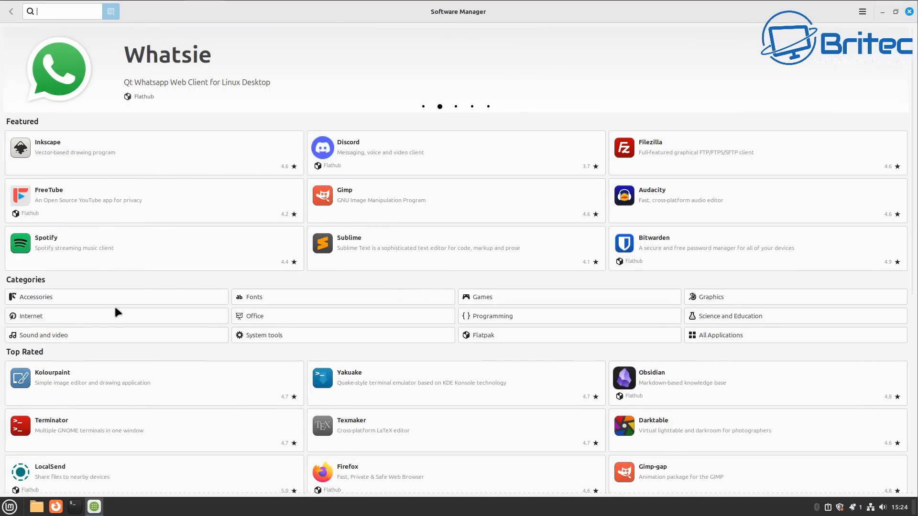
pyautogui.click(674, 195)
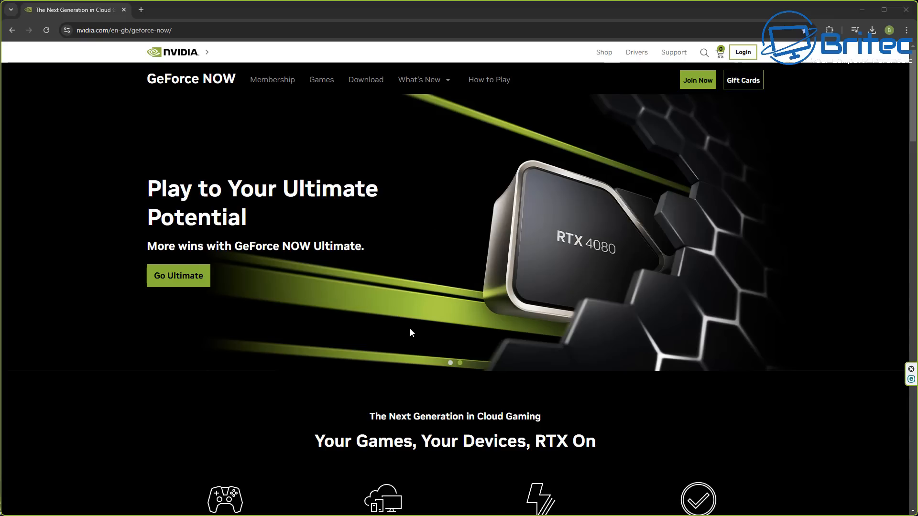
pyautogui.moveTo(410, 333)
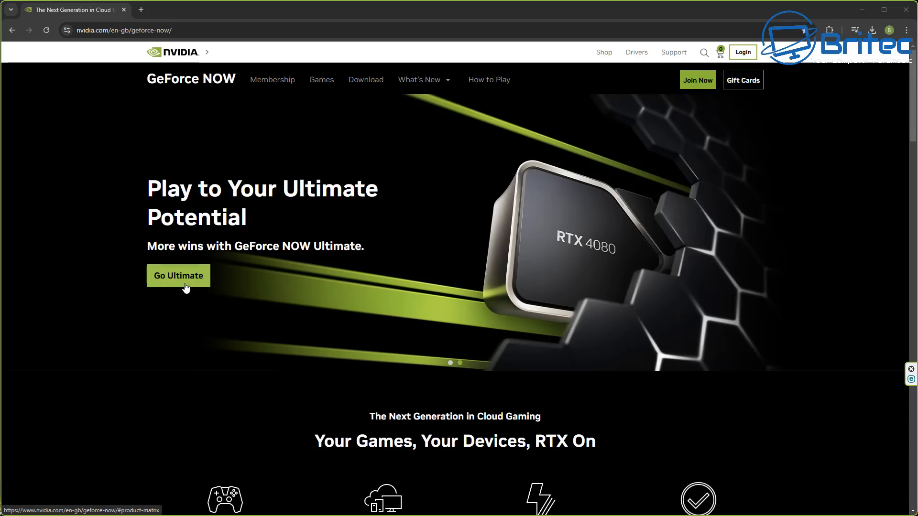
# Step: Jump to the GeForce NOW membership plans via Go Ultimate on the hero banner
pyautogui.click(178, 276)
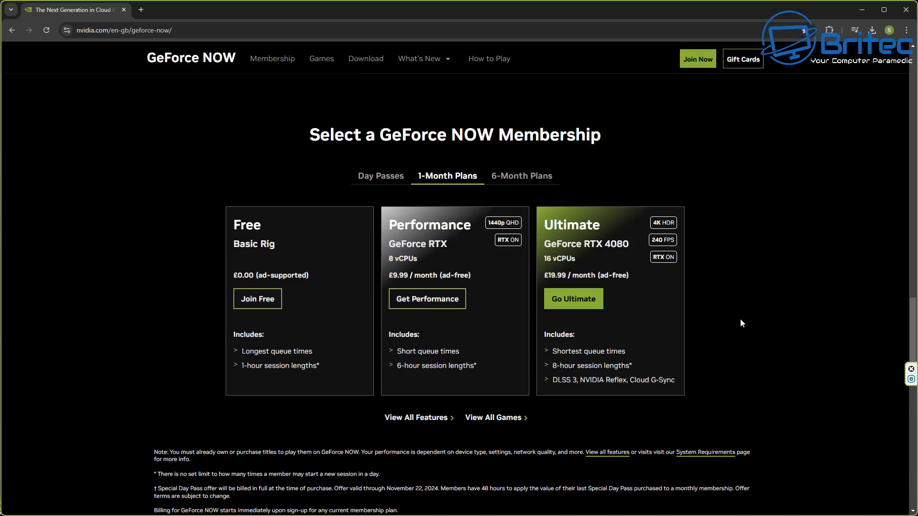
pyautogui.moveTo(303, 269)
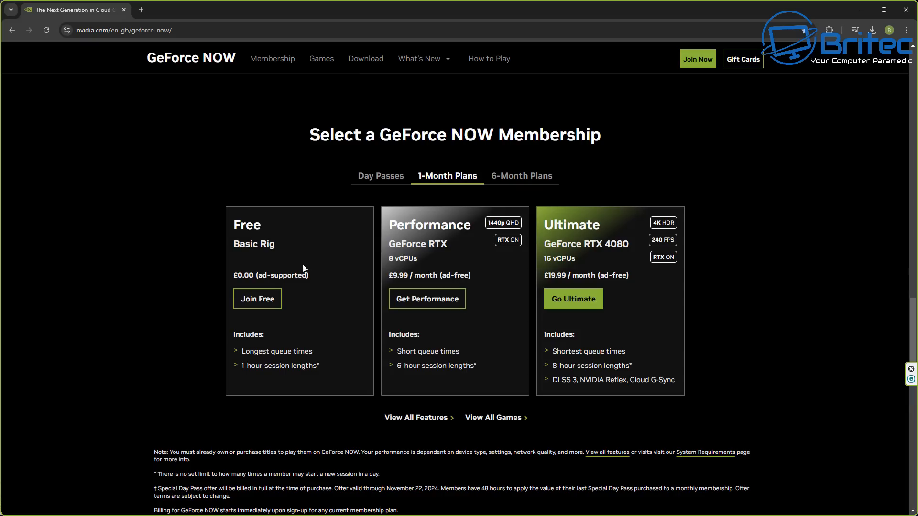
pyautogui.moveTo(306, 309)
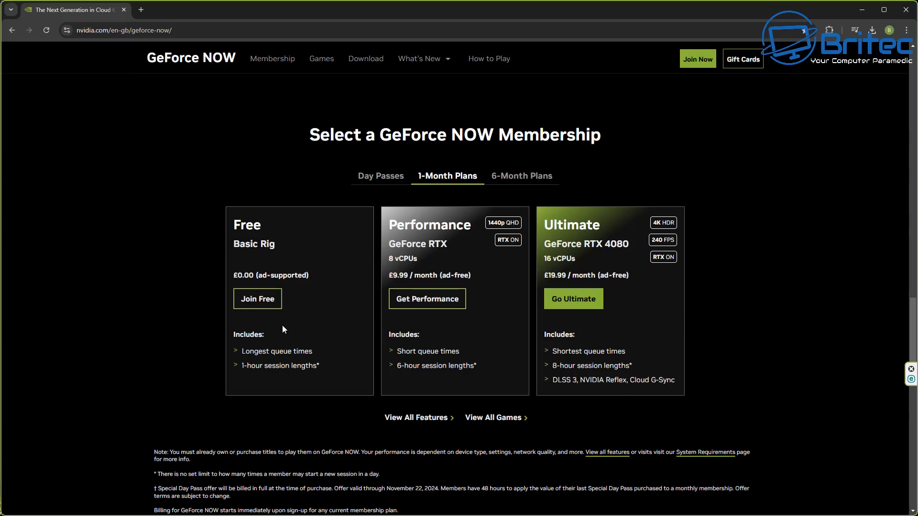
pyautogui.moveTo(297, 305)
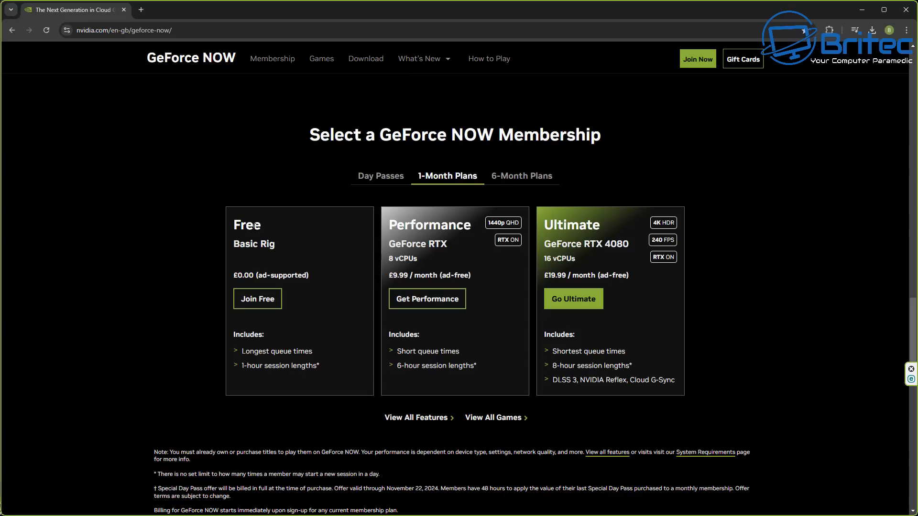
pyautogui.moveTo(278, 250)
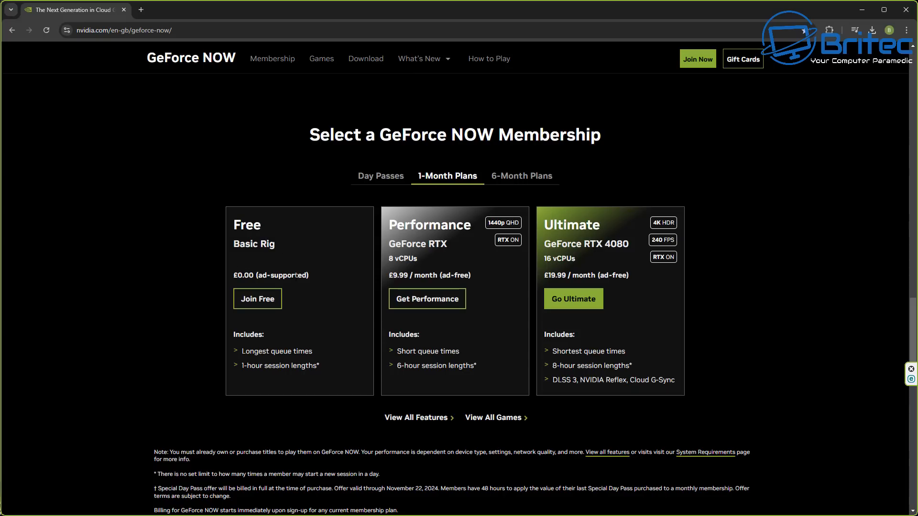
pyautogui.moveTo(326, 368)
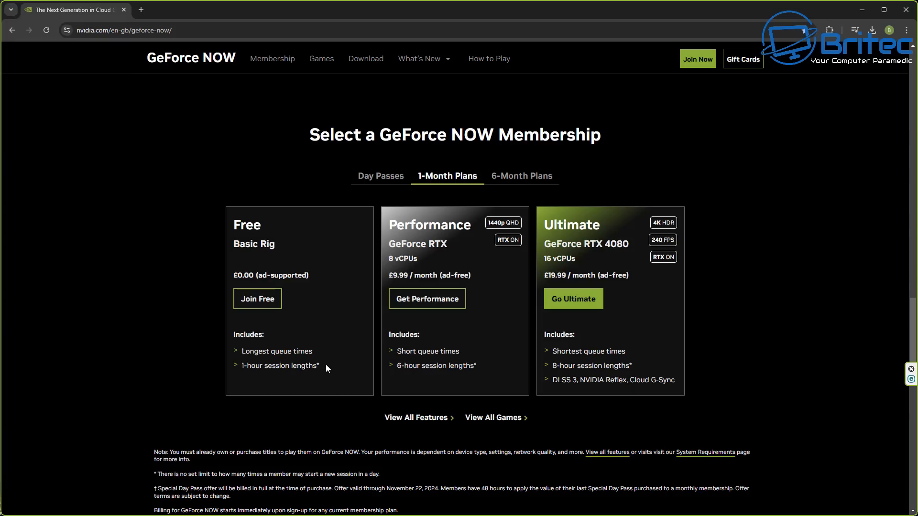
pyautogui.moveTo(271, 291)
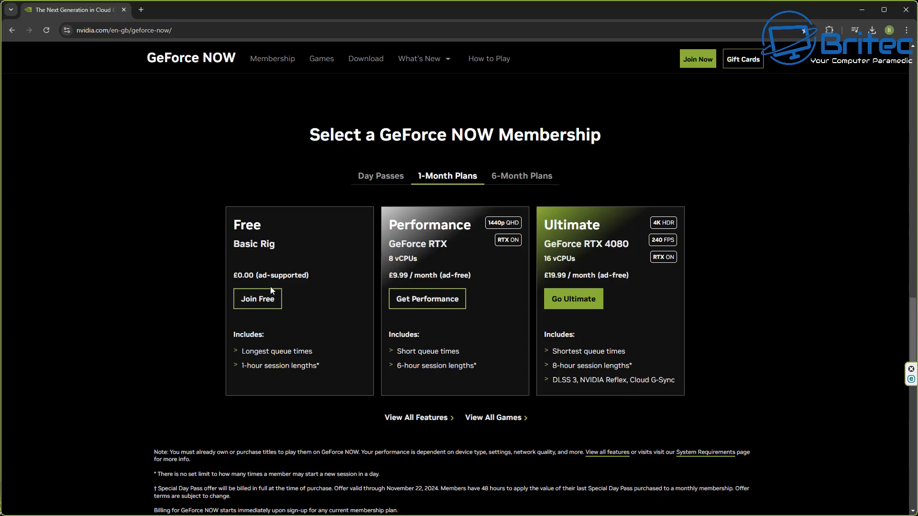
pyautogui.moveTo(472, 227)
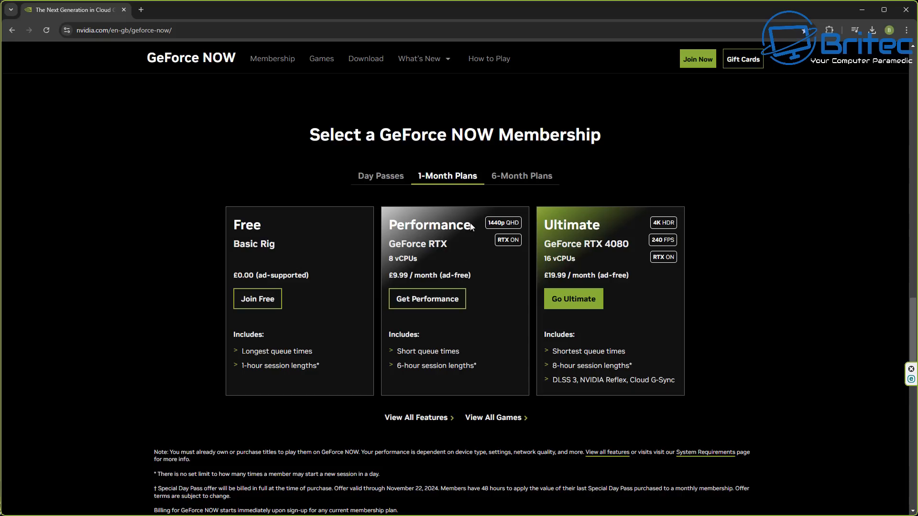
pyautogui.moveTo(481, 328)
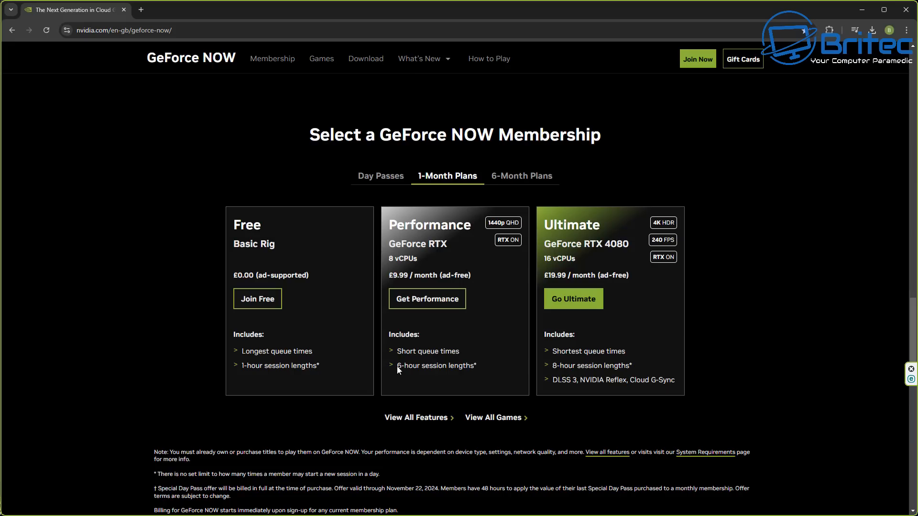
pyautogui.moveTo(496, 220)
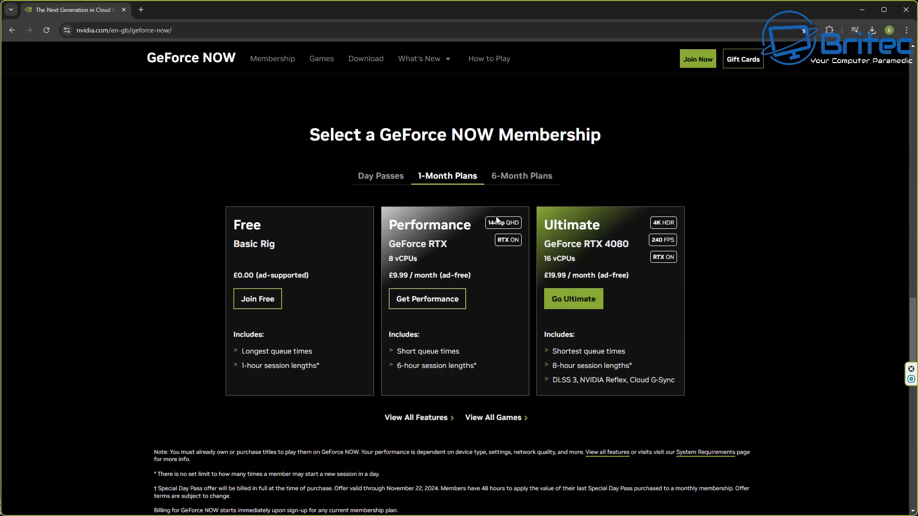
pyautogui.moveTo(415, 421)
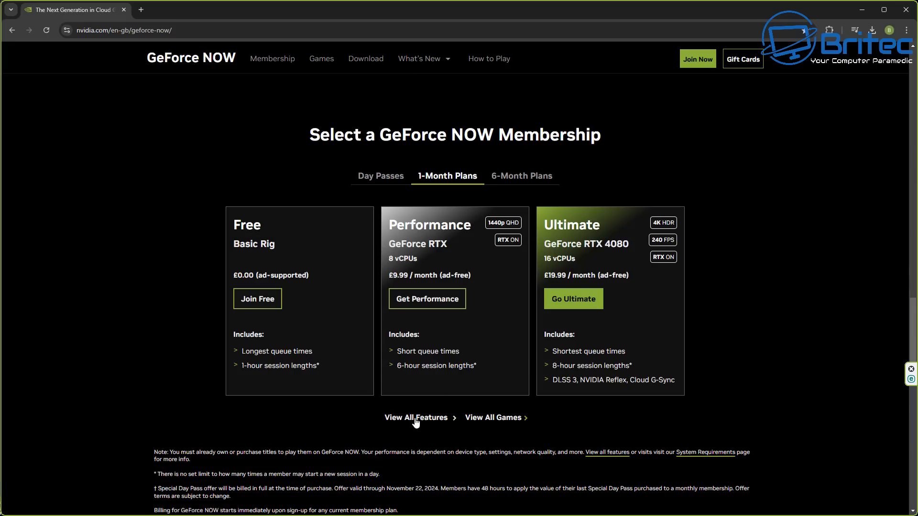
# Step: View the full membership comparison table, highlighting Performance's Up to 60 FPS, and scroll through it
pyautogui.click(417, 417)
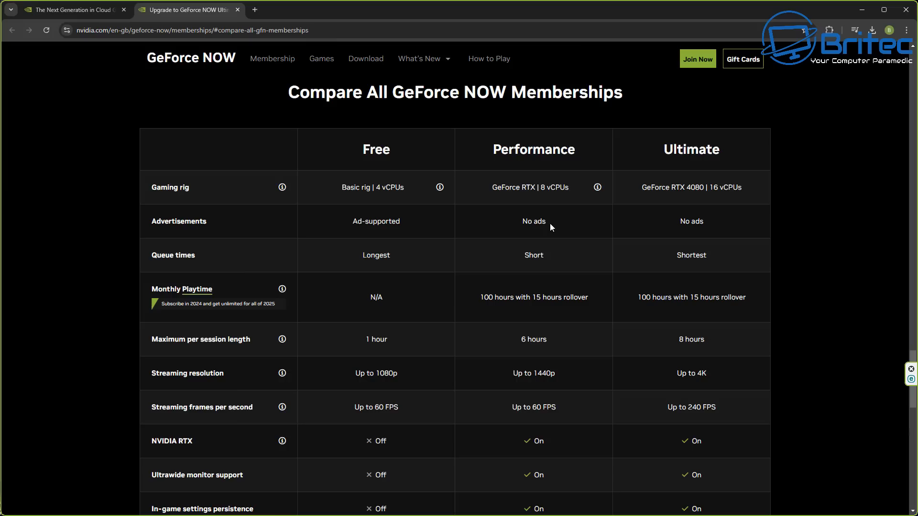
pyautogui.moveTo(539, 241)
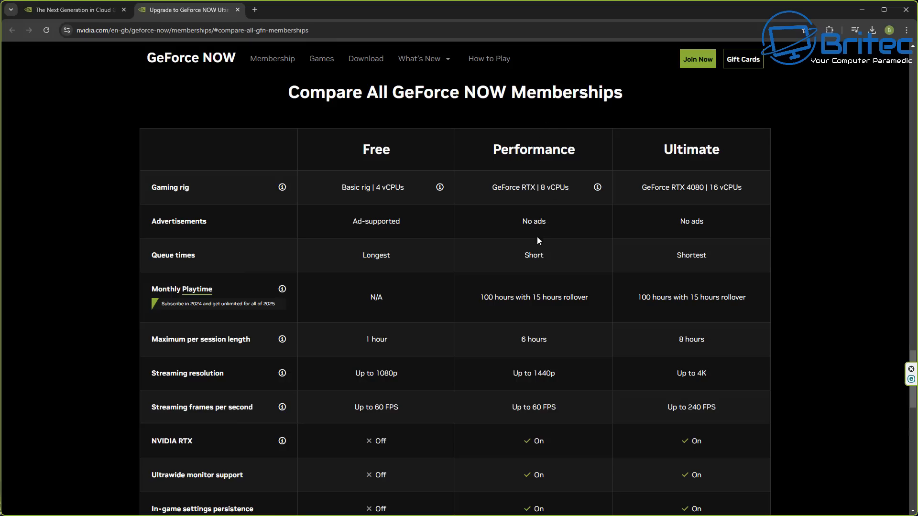
pyautogui.moveTo(555, 202)
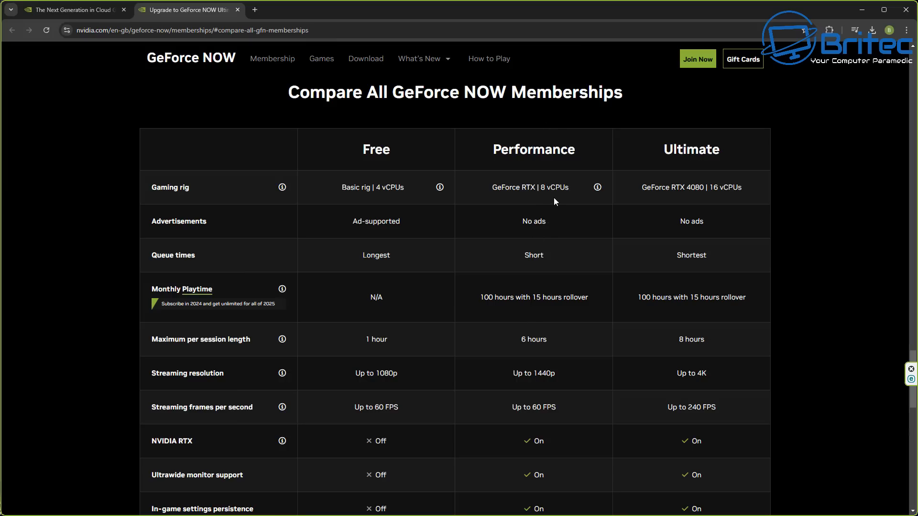
pyautogui.moveTo(440, 323)
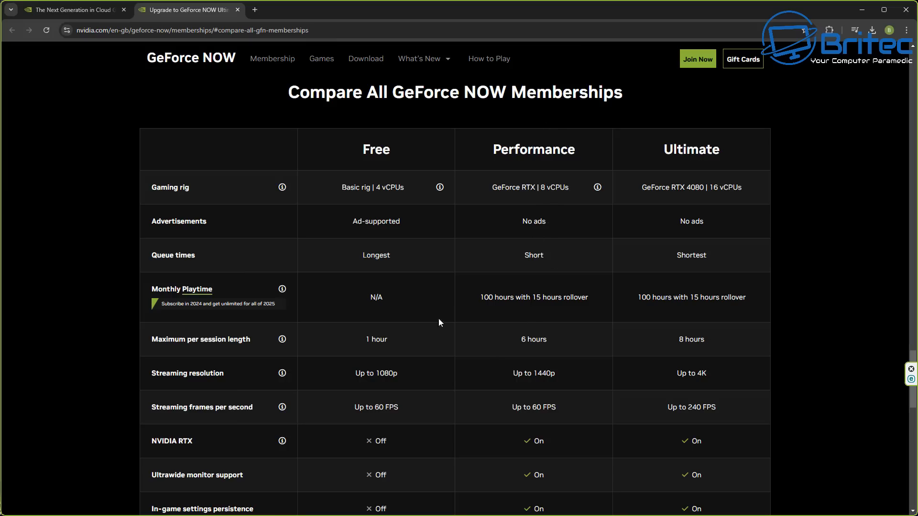
pyautogui.moveTo(376, 419)
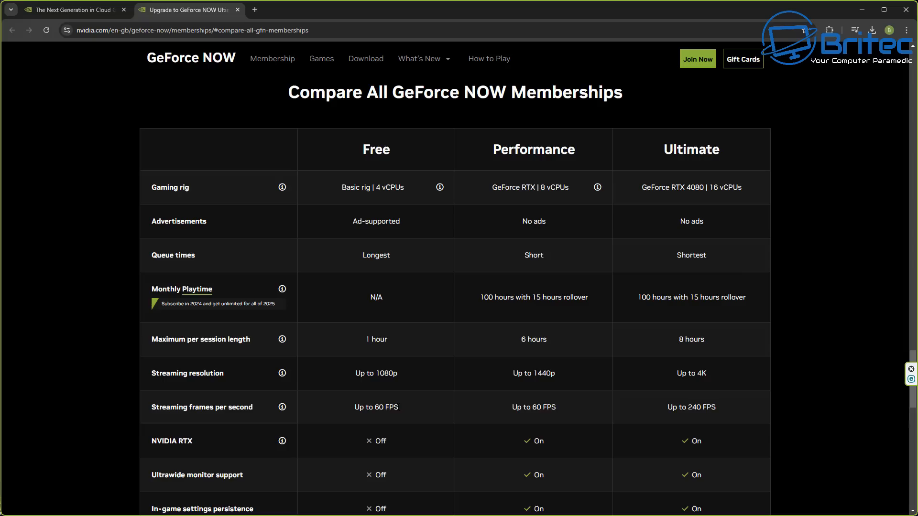
pyautogui.doubleClick(375, 407)
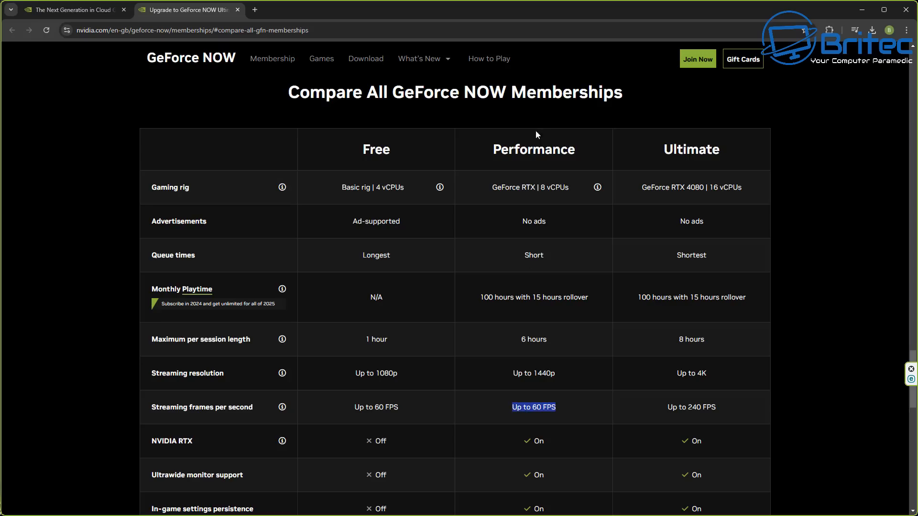
pyautogui.moveTo(554, 353)
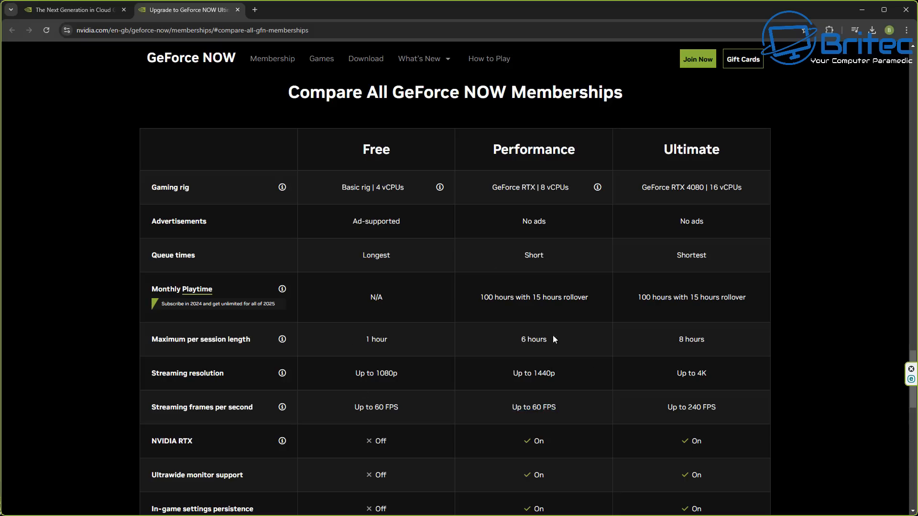
pyautogui.scroll(-3)
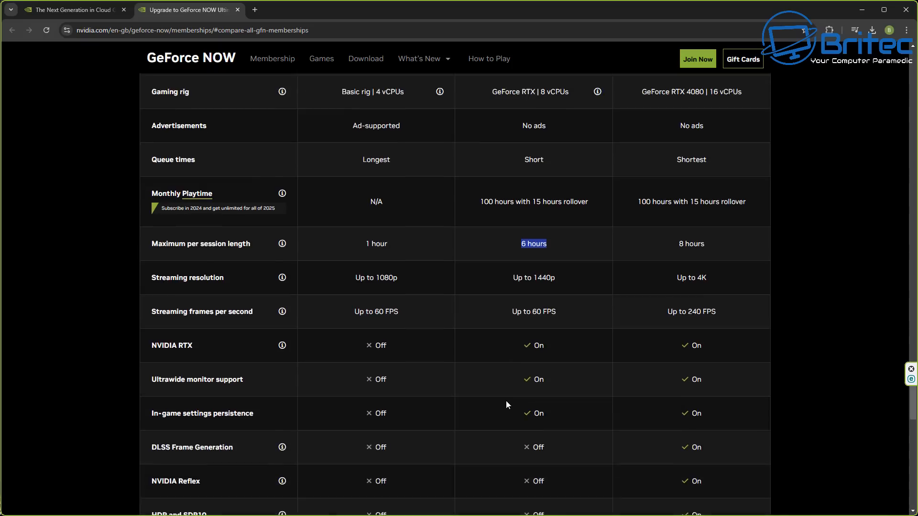
pyautogui.scroll(-3)
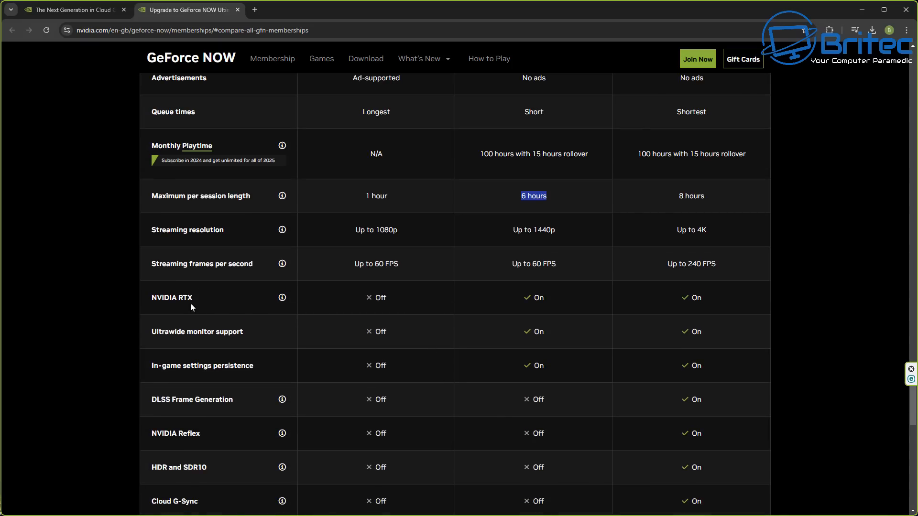
pyautogui.moveTo(327, 296)
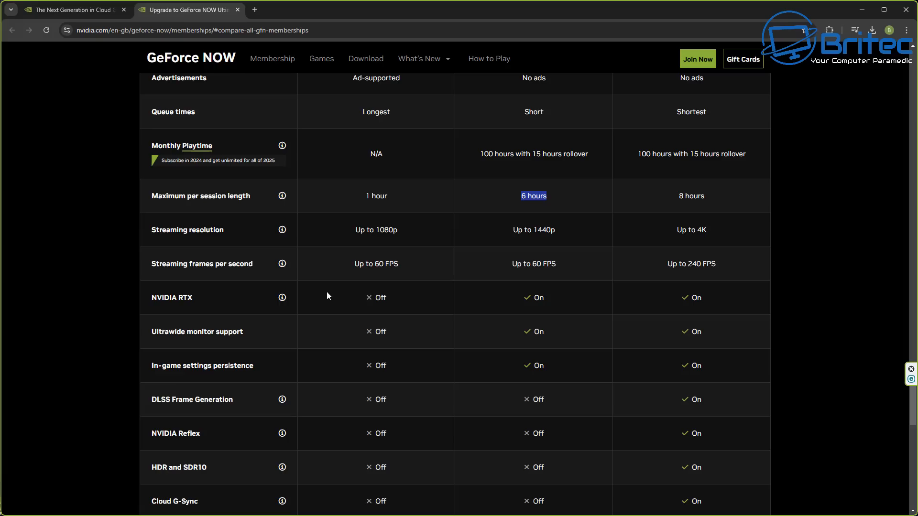
pyautogui.moveTo(564, 305)
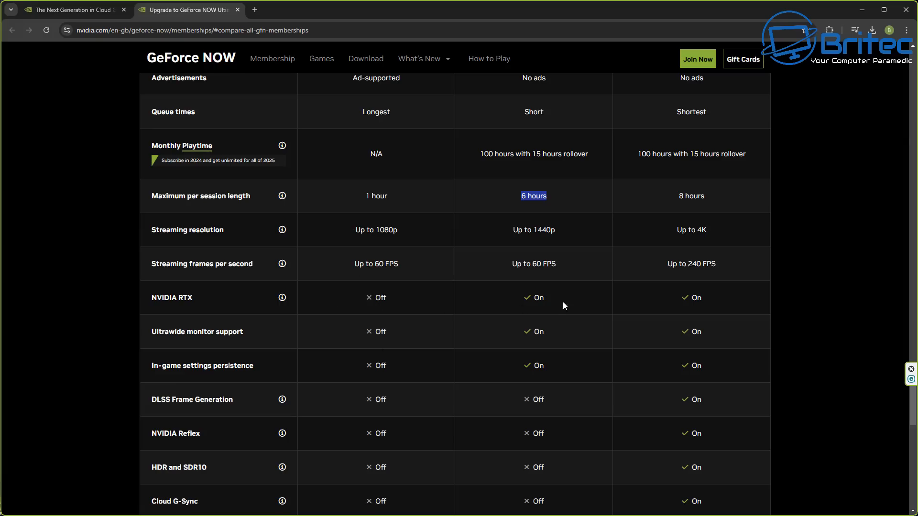
pyautogui.moveTo(441, 338)
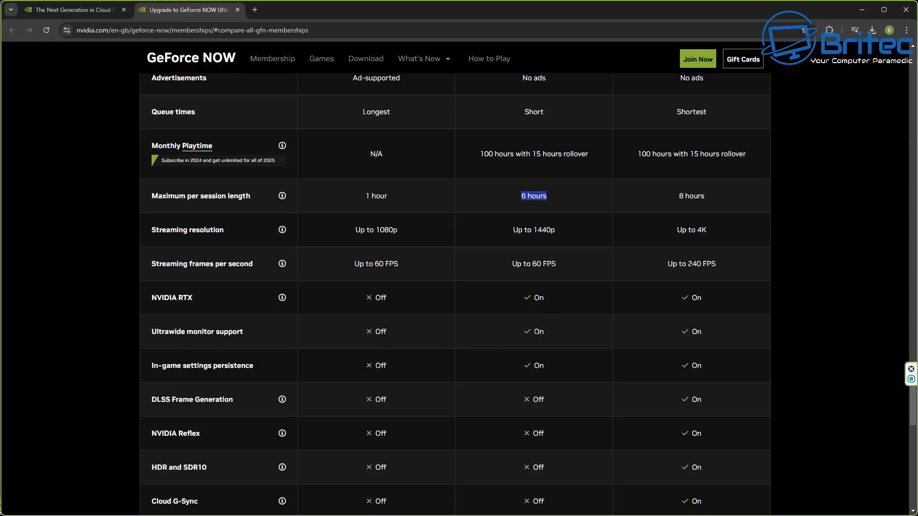
pyautogui.scroll(-3)
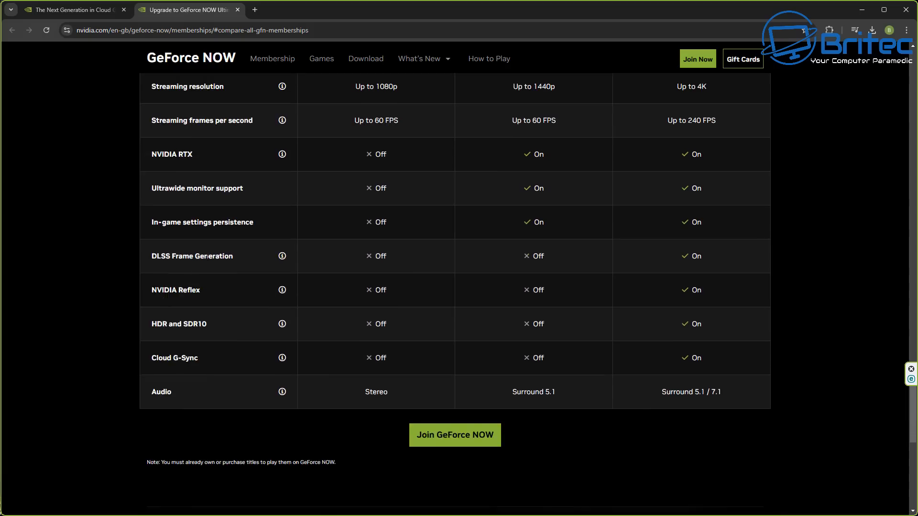
pyautogui.scroll(3)
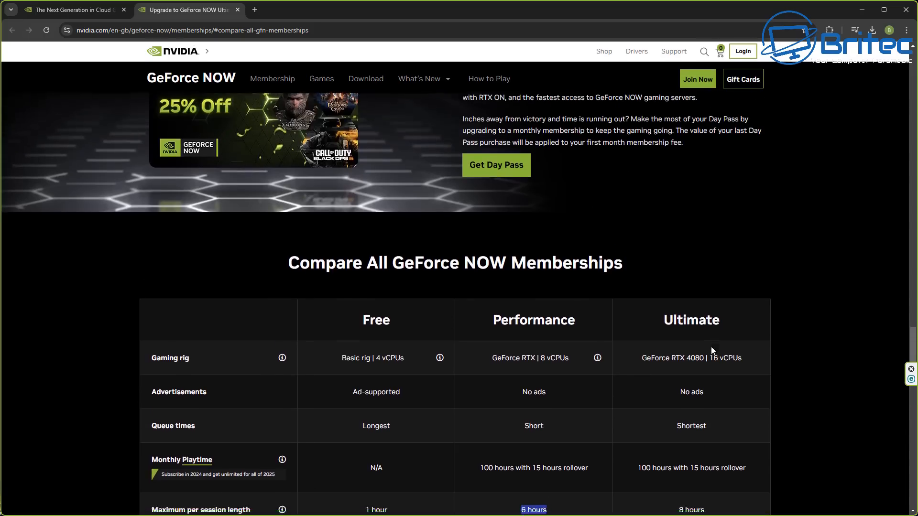
pyautogui.scroll(-3)
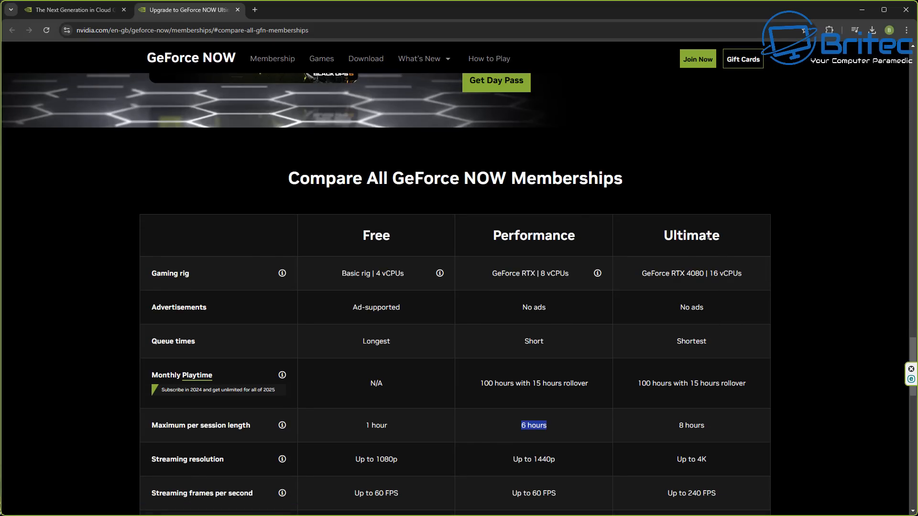
pyautogui.moveTo(692, 284)
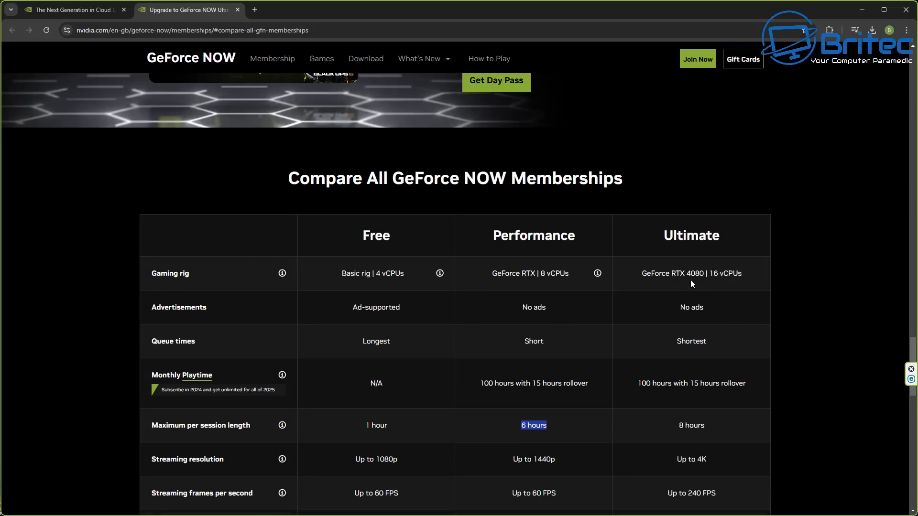
pyautogui.moveTo(704, 283)
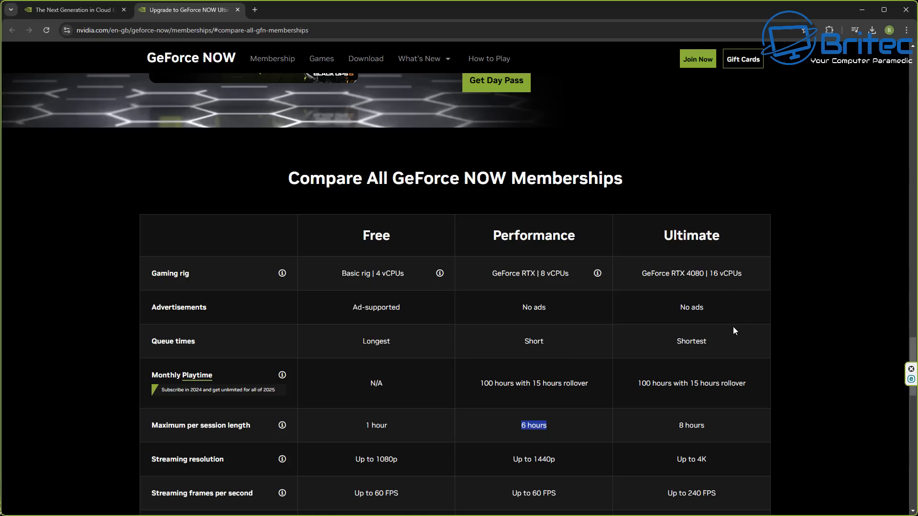
pyautogui.moveTo(738, 284)
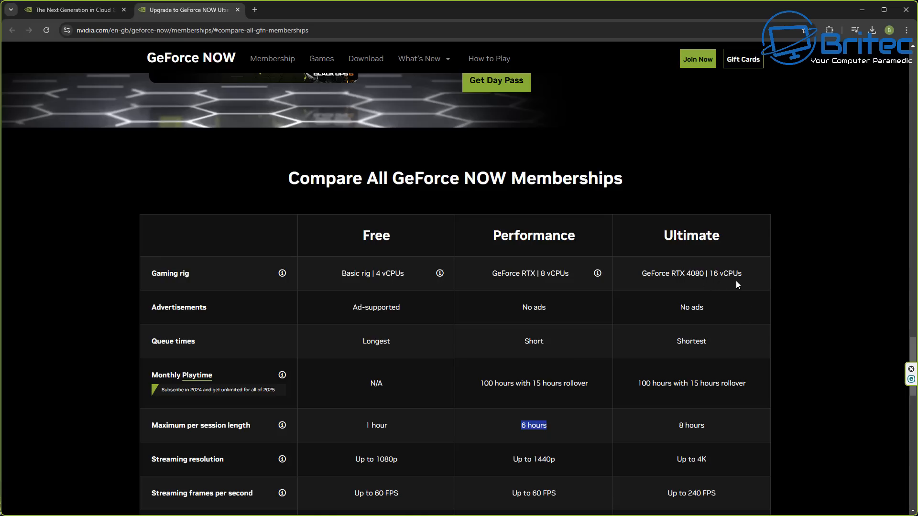
pyautogui.moveTo(674, 358)
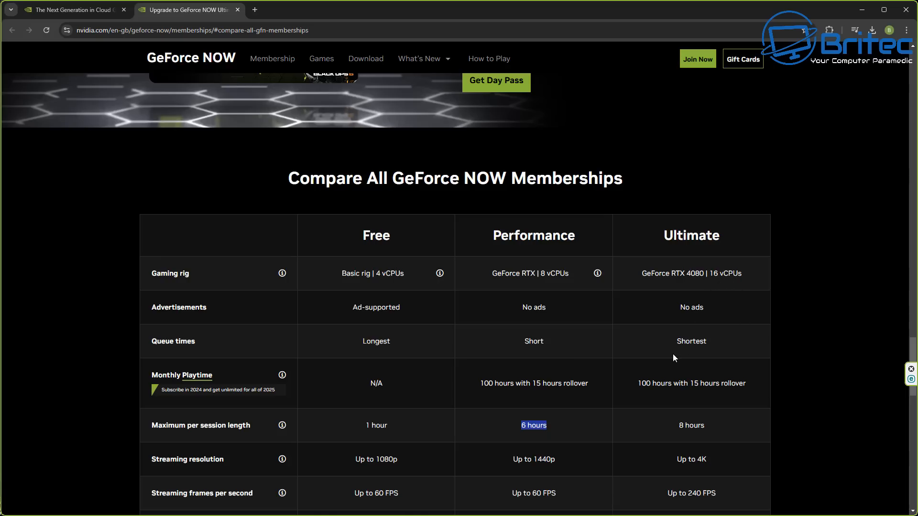
pyautogui.scroll(-3)
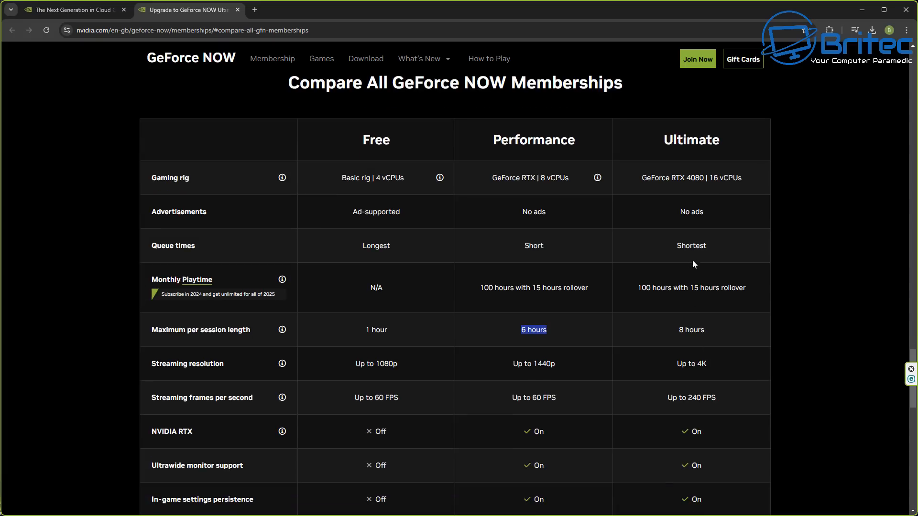
pyautogui.moveTo(722, 358)
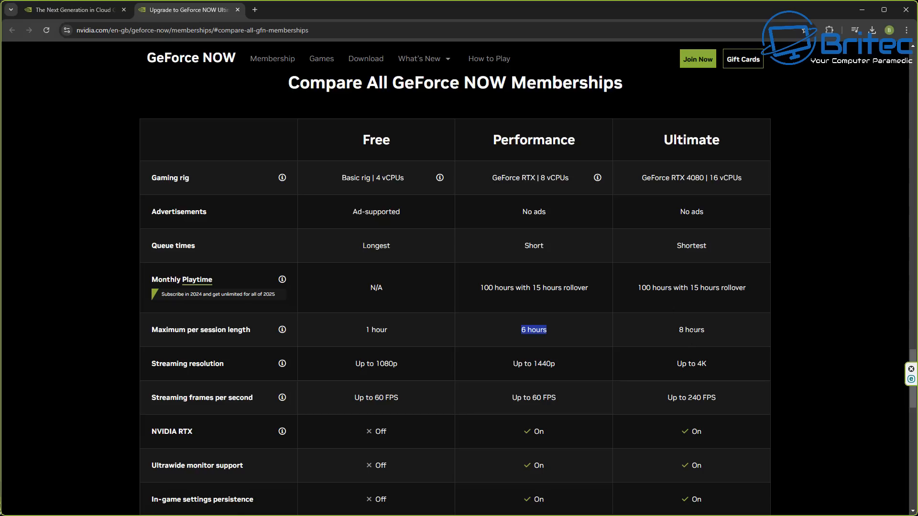
pyautogui.moveTo(726, 408)
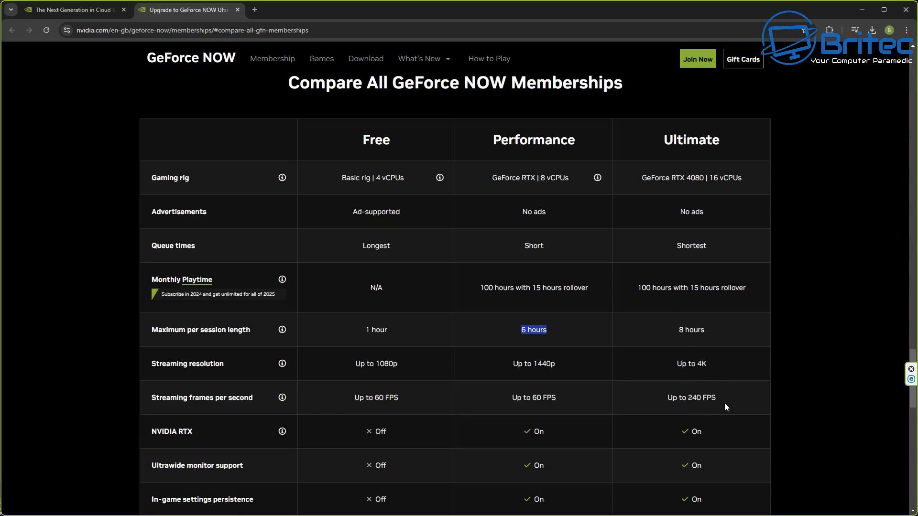
pyautogui.scroll(-3)
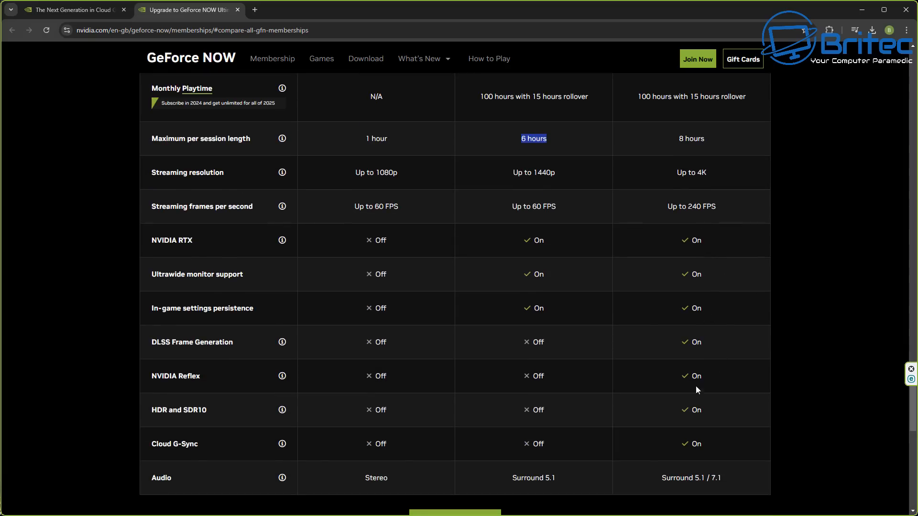
pyautogui.moveTo(161, 350)
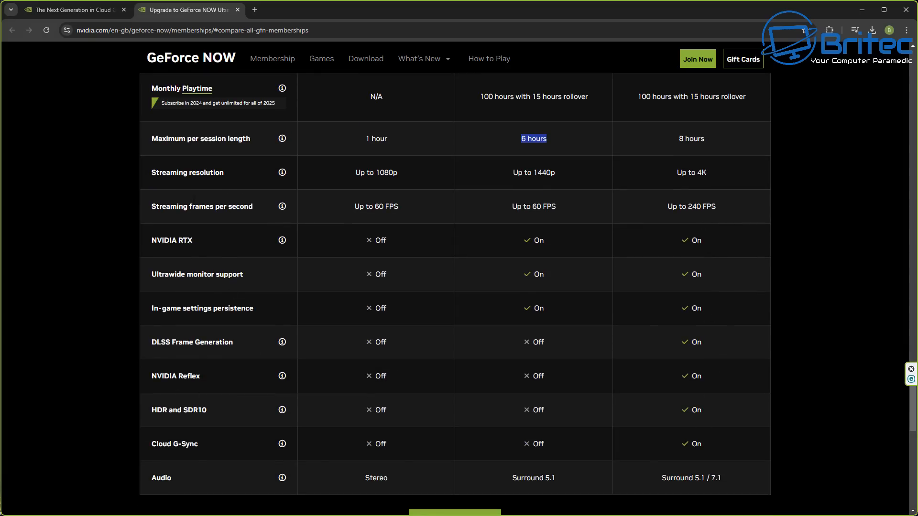
pyautogui.moveTo(608, 424)
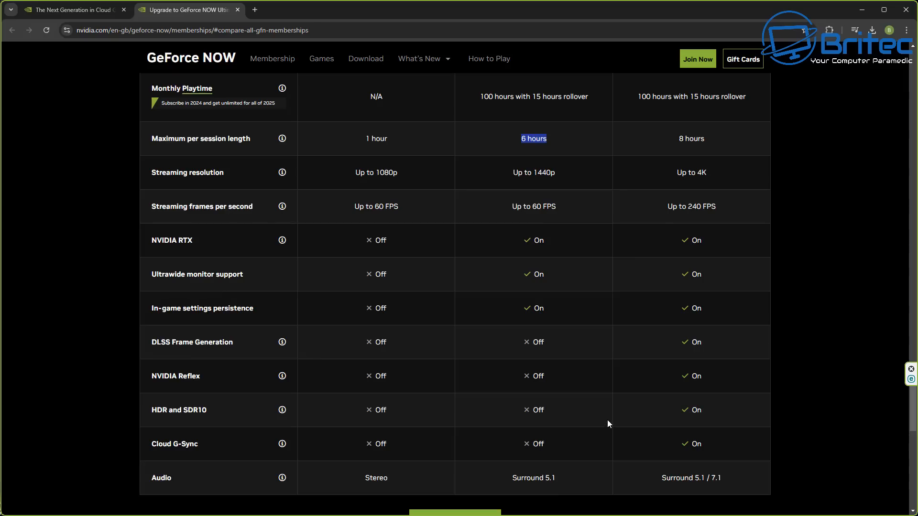
pyautogui.moveTo(677, 376)
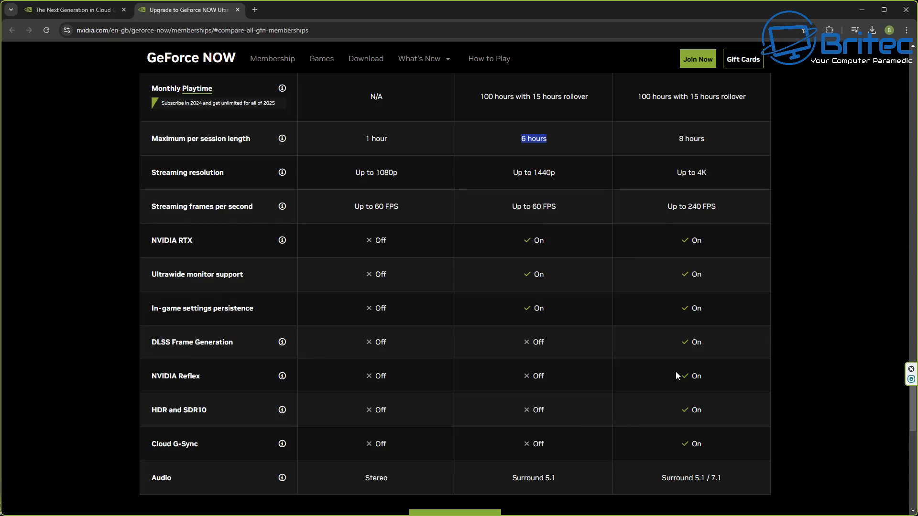
pyautogui.moveTo(752, 173)
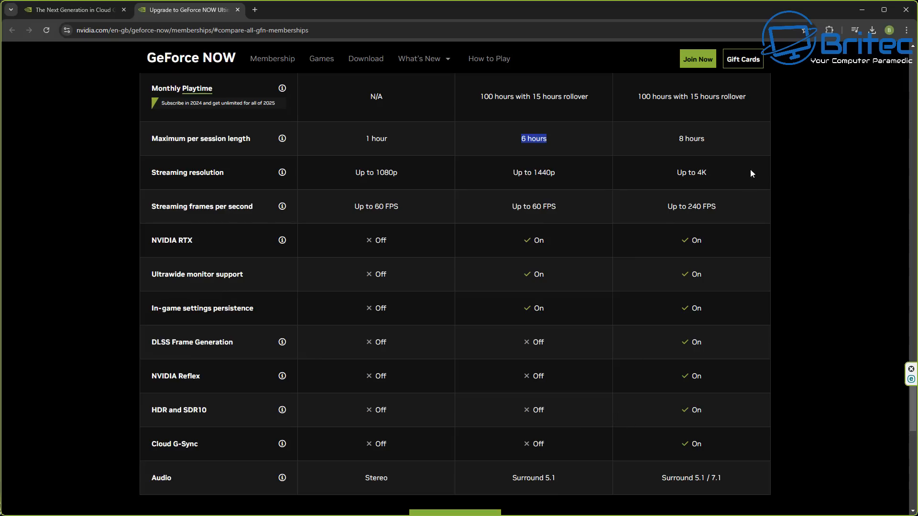
pyautogui.moveTo(706, 261)
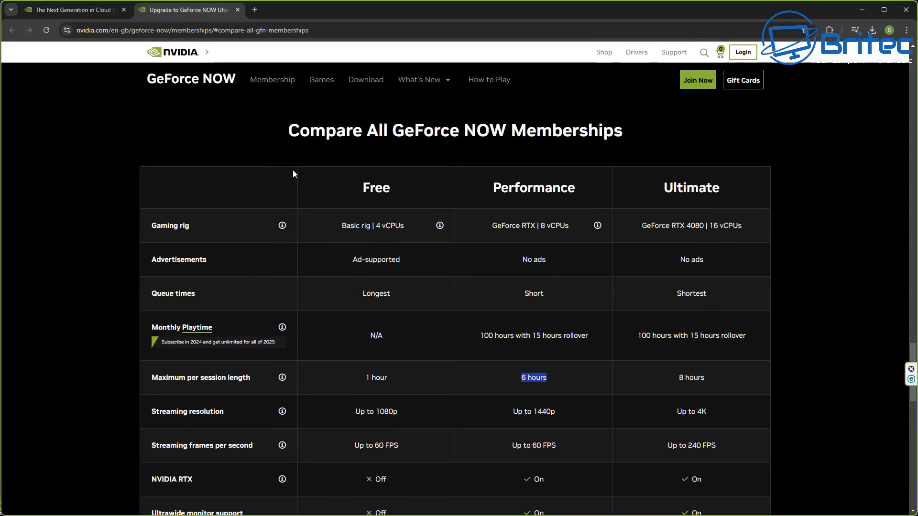
pyautogui.moveTo(492, 214)
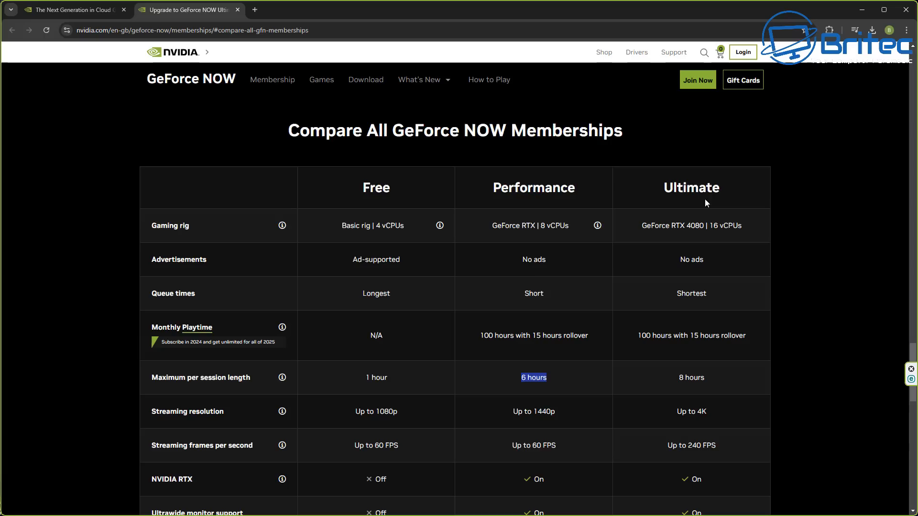
pyautogui.moveTo(404, 287)
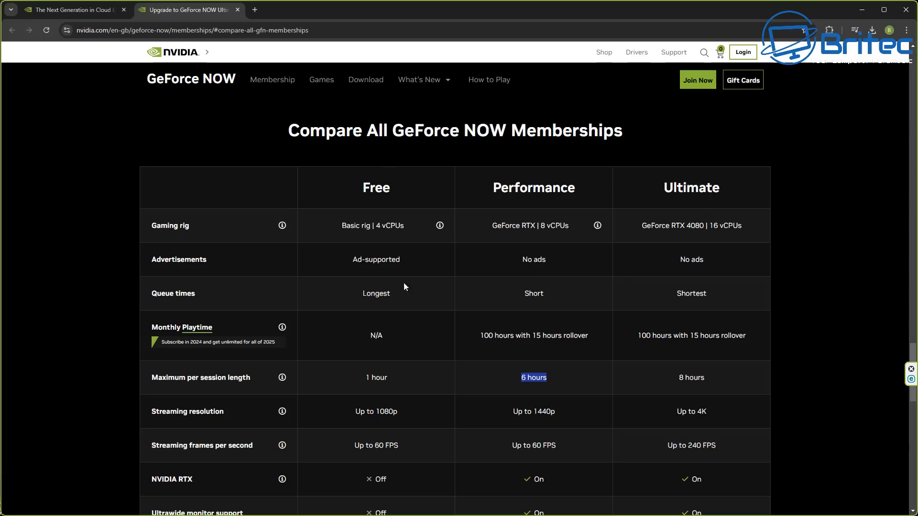
pyautogui.moveTo(393, 302)
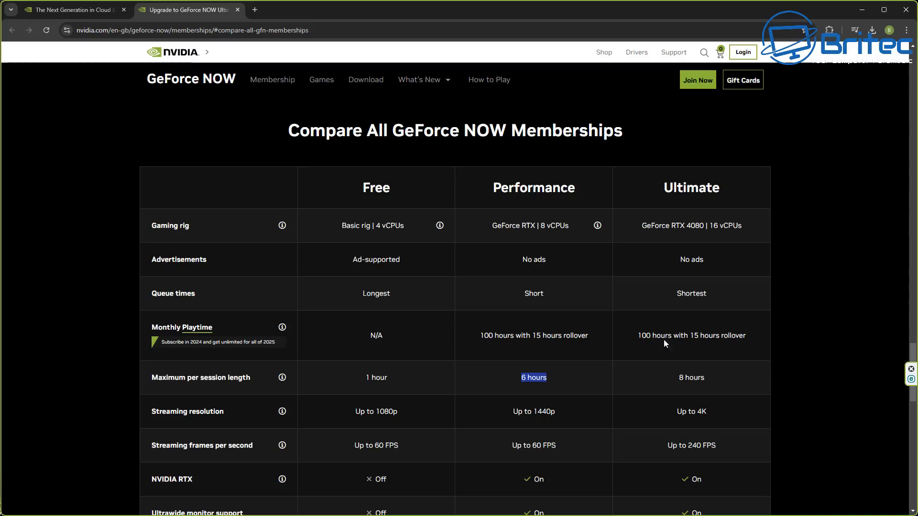
pyautogui.moveTo(819, 224)
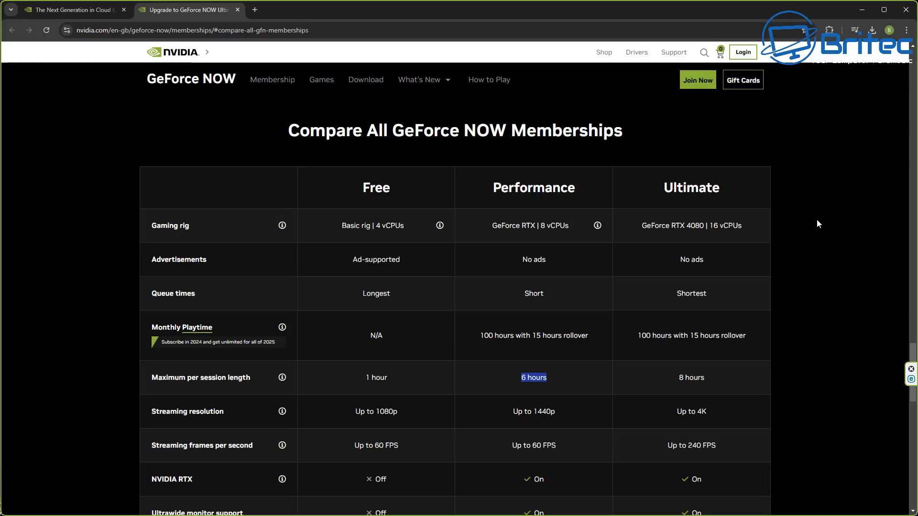
pyautogui.moveTo(813, 223)
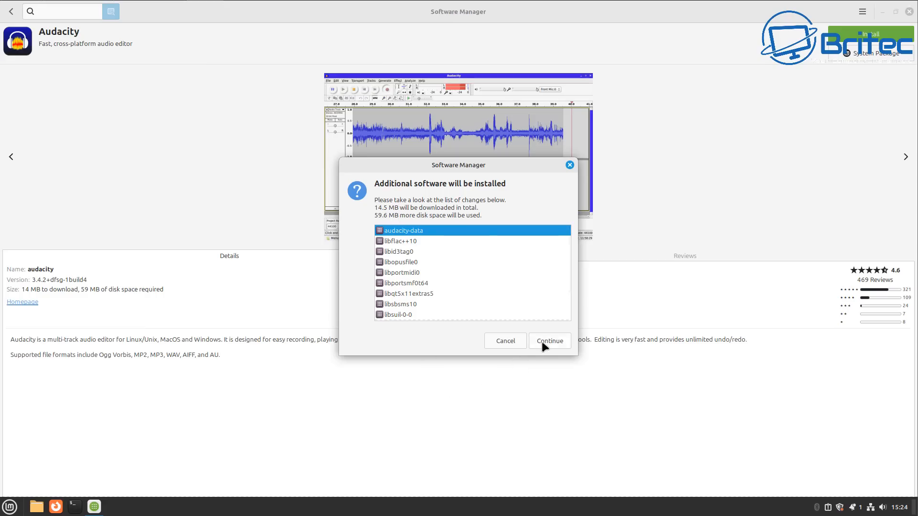
# Step: Accept Audacity's additional packages and authenticate with the password to start installing
pyautogui.click(549, 341)
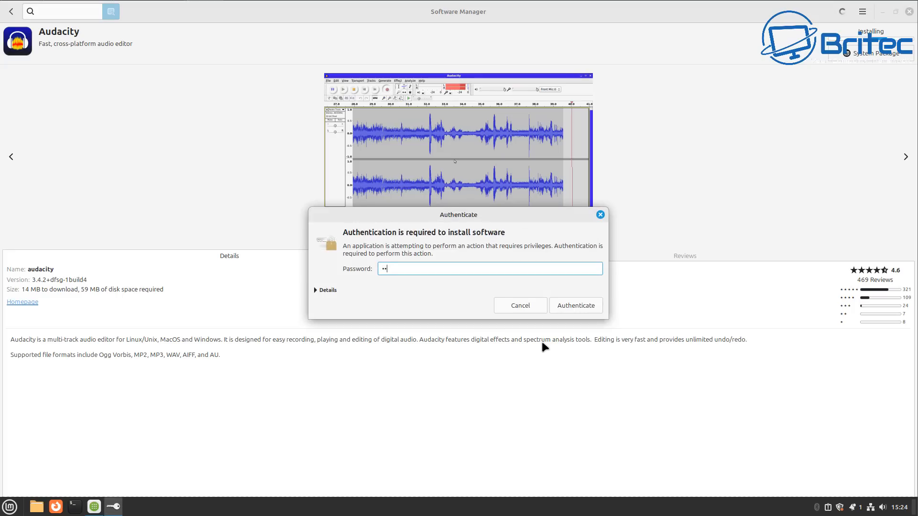
pyautogui.click(575, 305)
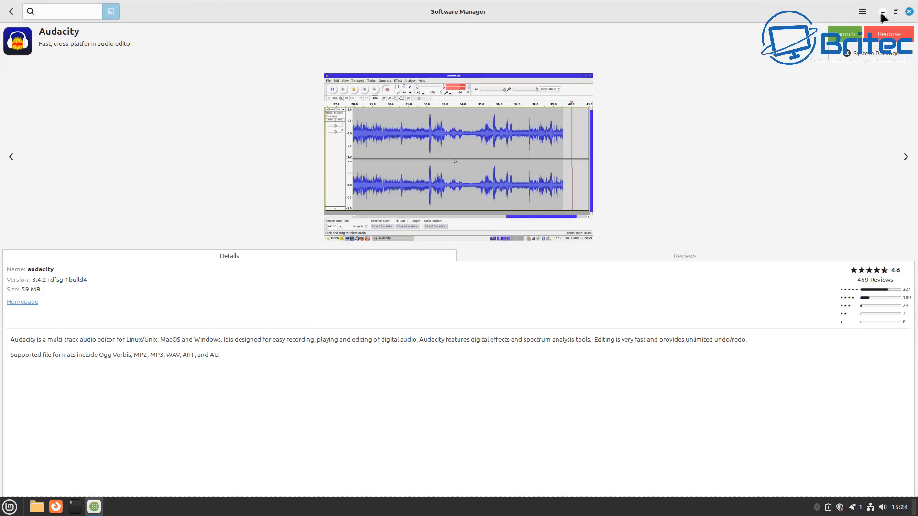
# Step: Minimise Software Manager, dismiss Audacity's welcome dialog and close Audacity
pyautogui.click(843, 34)
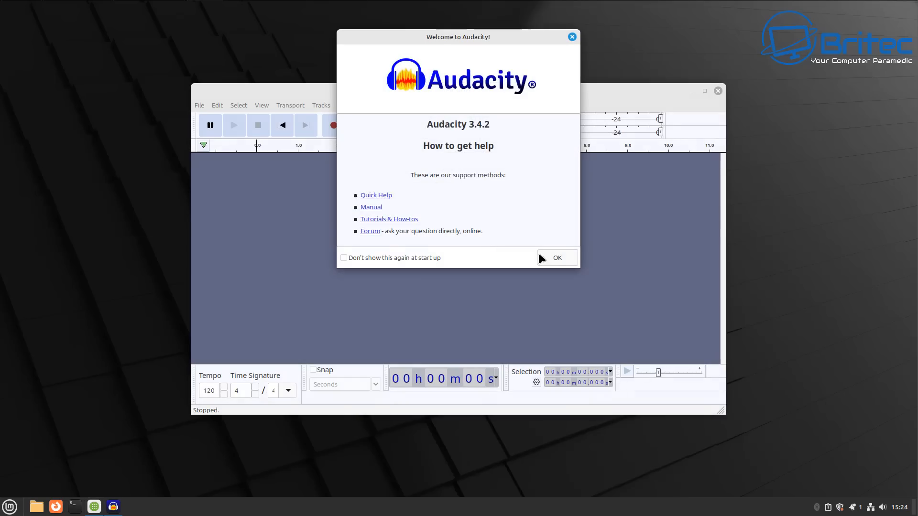
pyautogui.click(556, 258)
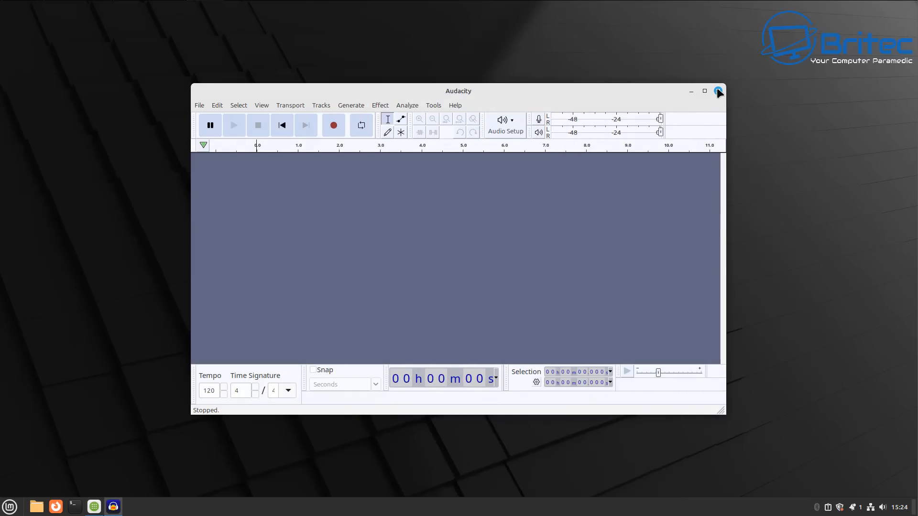
pyautogui.click(719, 92)
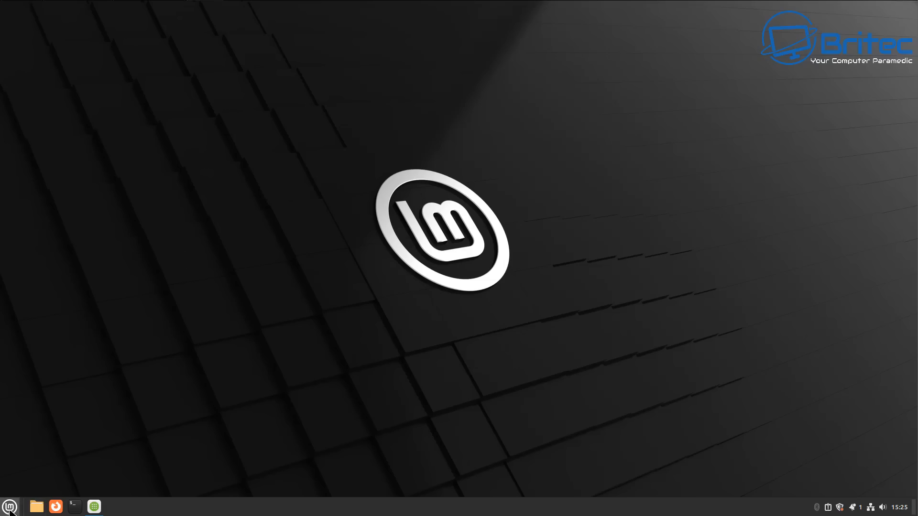
# Step: Restore Software Manager, scroll its main overview's Top Rated list, then close the window
pyautogui.click(93, 506)
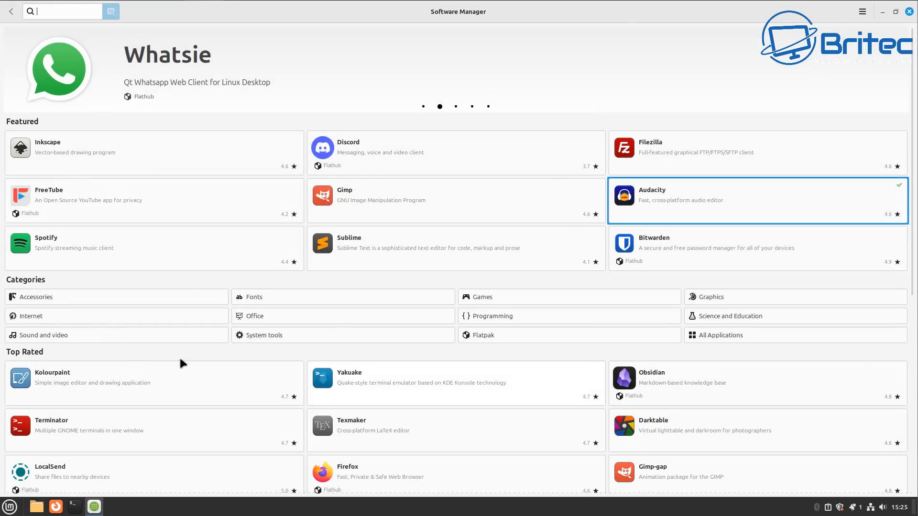
pyautogui.moveTo(751, 306)
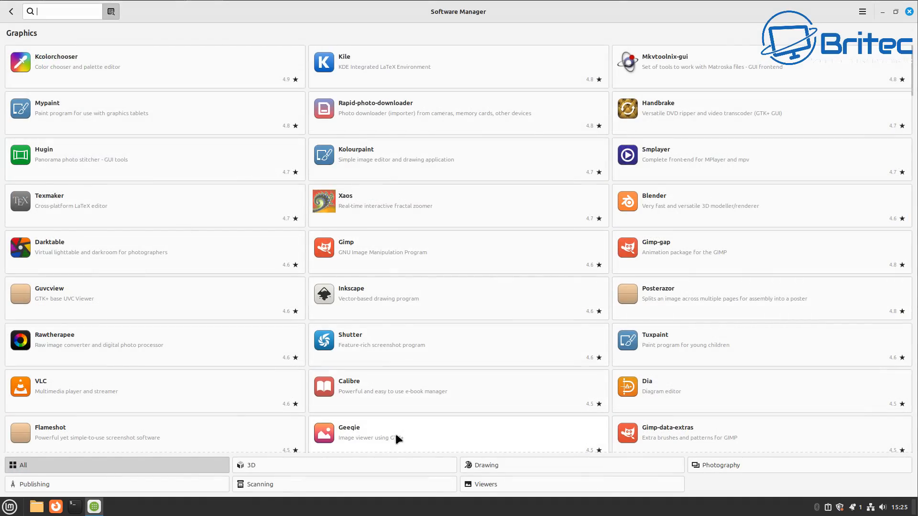
pyautogui.moveTo(380, 478)
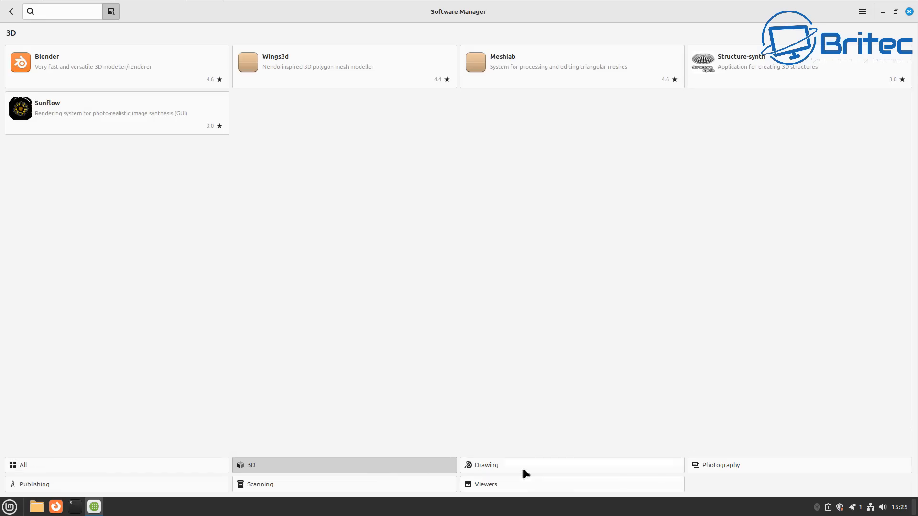
pyautogui.click(486, 464)
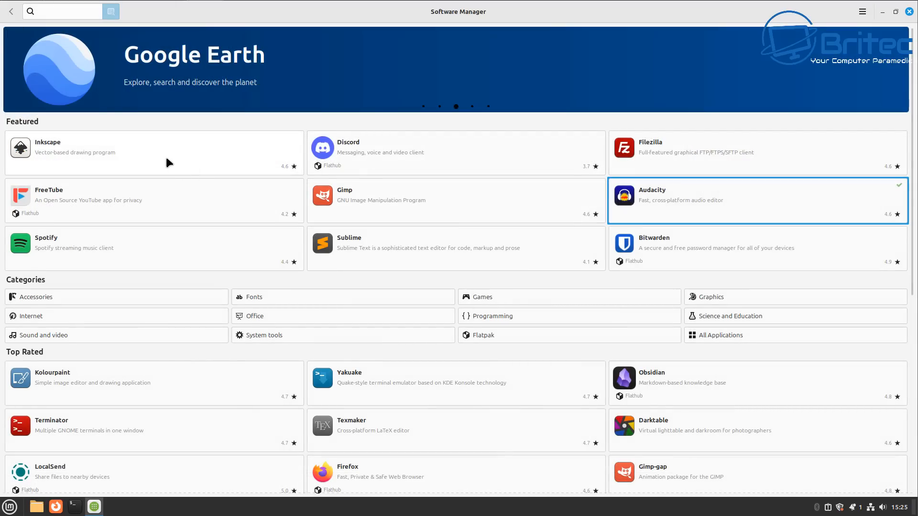
pyautogui.scroll(-3)
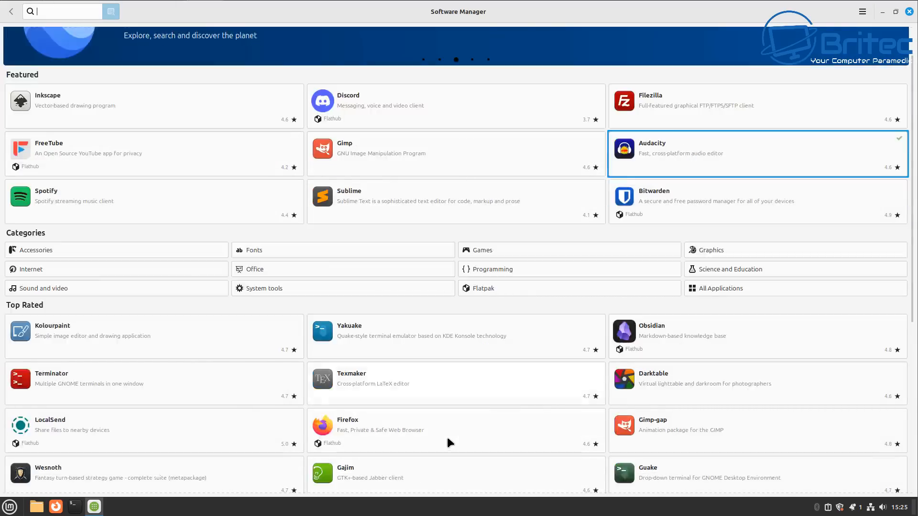
pyautogui.scroll(-3)
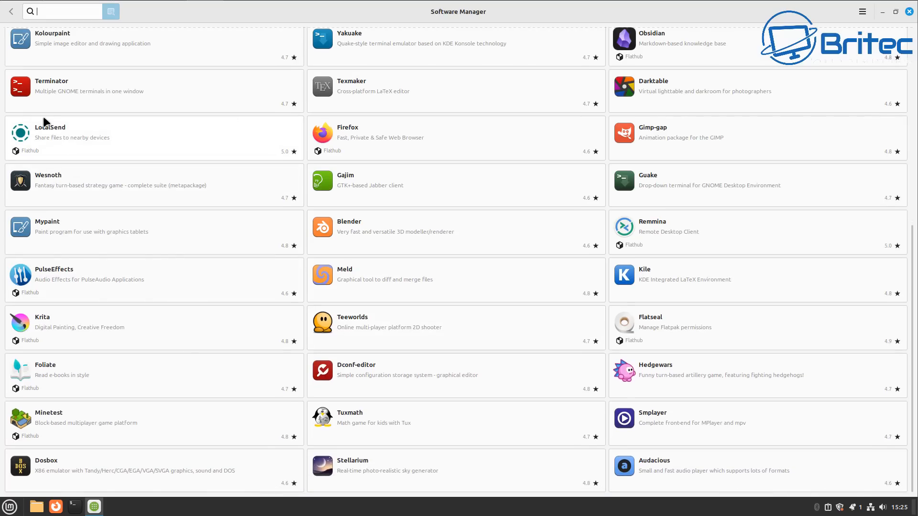
pyautogui.click(909, 11)
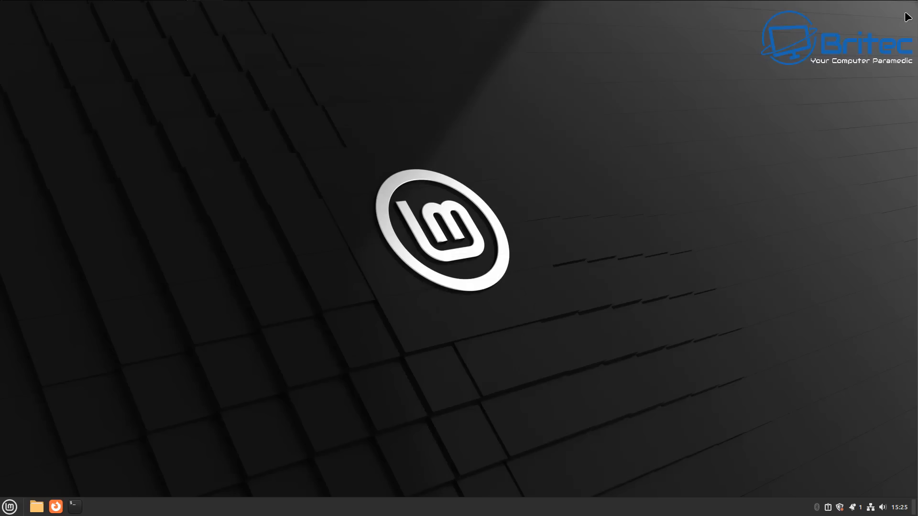
# Step: Launch System Settings from the Mint menu and go to the Themes category
pyautogui.click(9, 506)
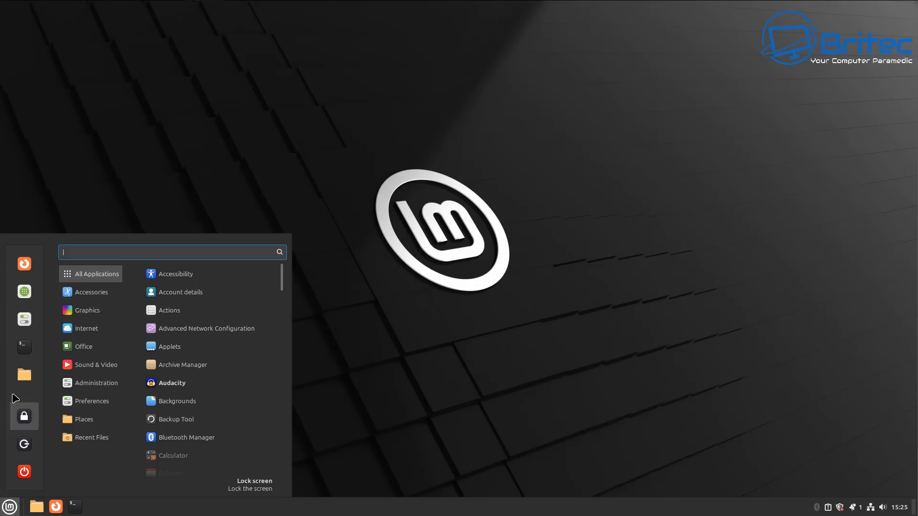
pyautogui.moveTo(23, 319)
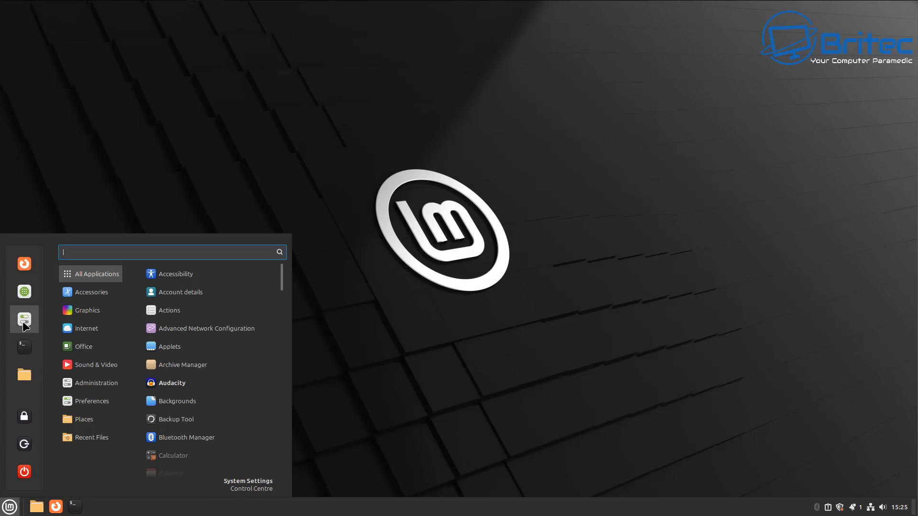
pyautogui.click(247, 485)
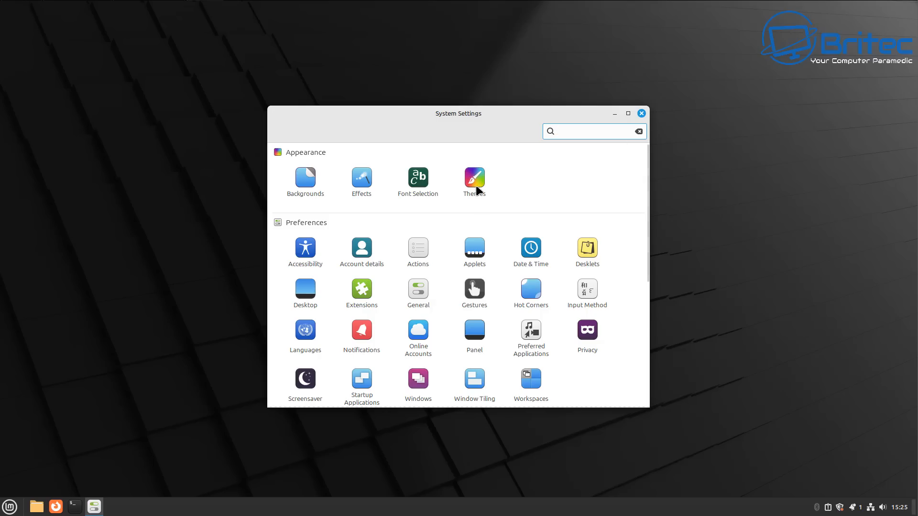
pyautogui.click(474, 178)
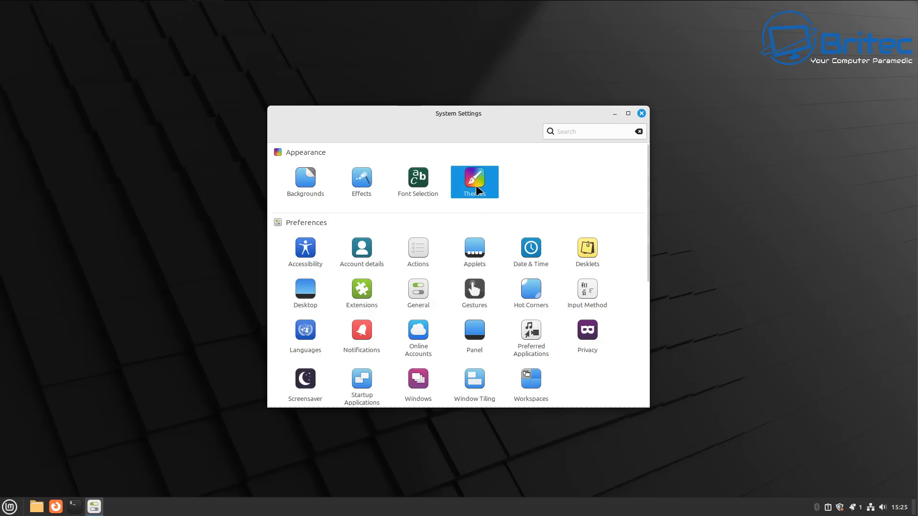
pyautogui.click(475, 181)
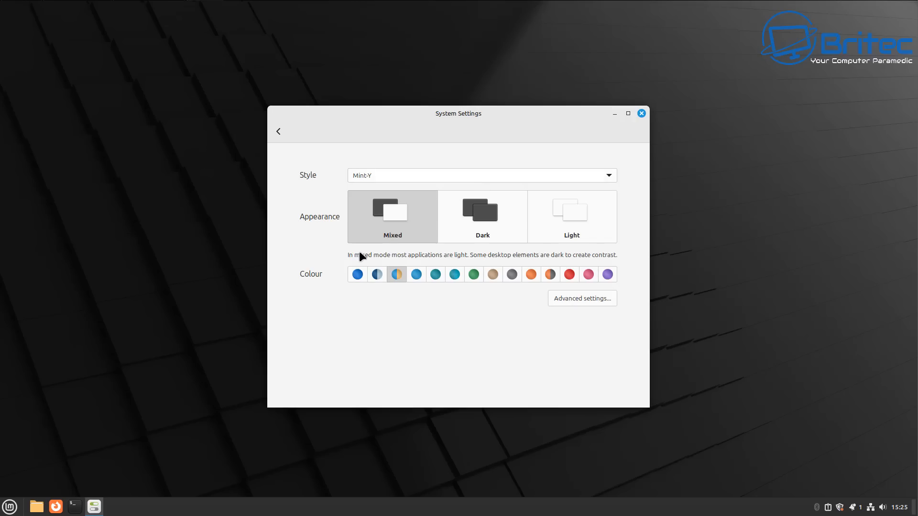
pyautogui.moveTo(404, 235)
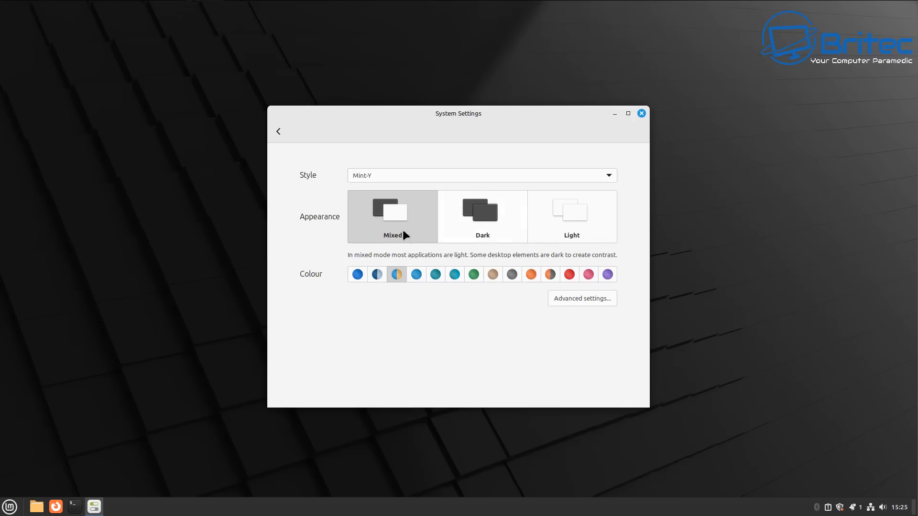
pyautogui.moveTo(482, 281)
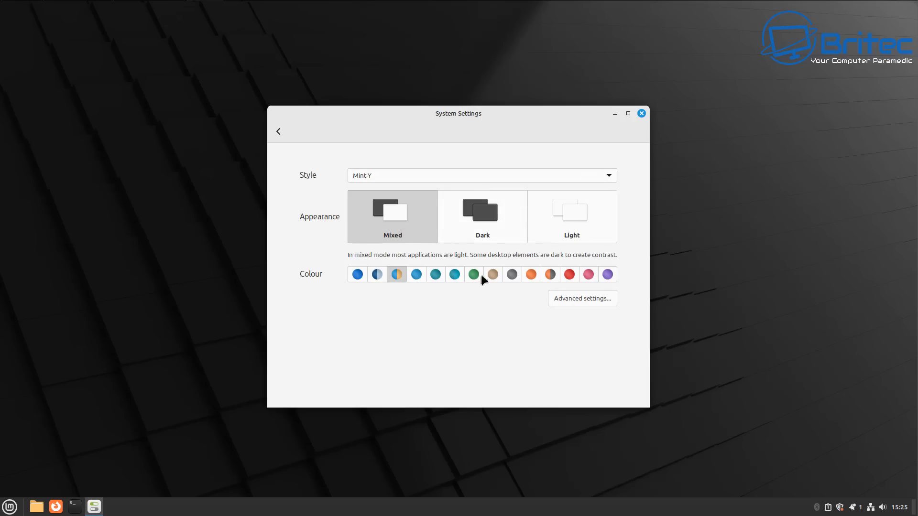
# Step: Switch the theme colour to Mint-Y purple, check the Settings tab, and close System Settings
pyautogui.click(607, 274)
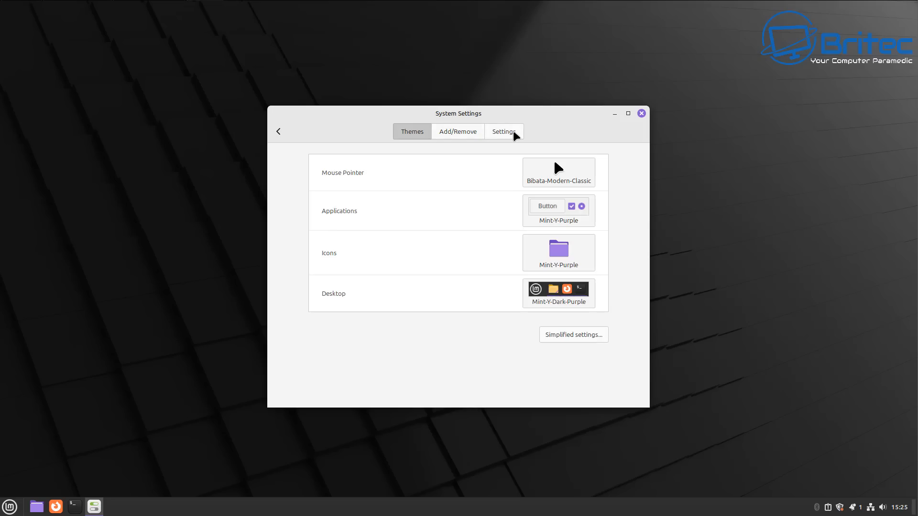
pyautogui.click(504, 131)
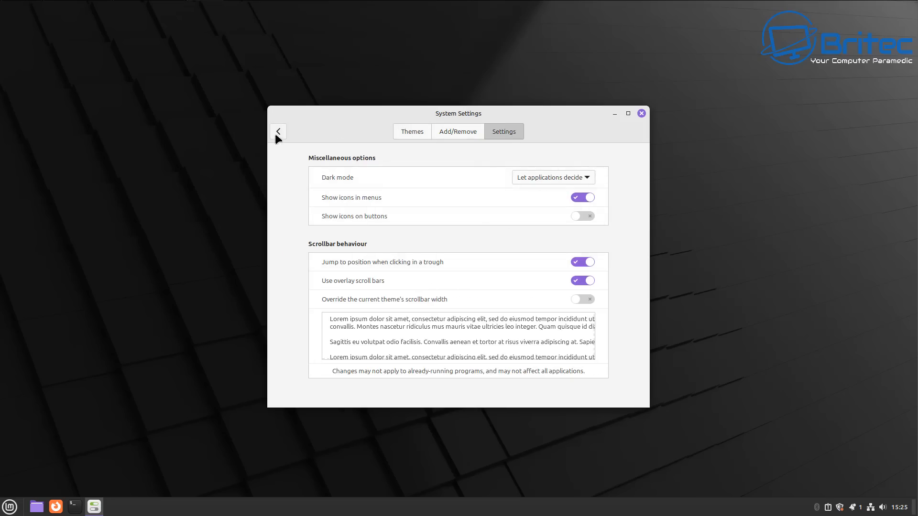
pyautogui.click(277, 131)
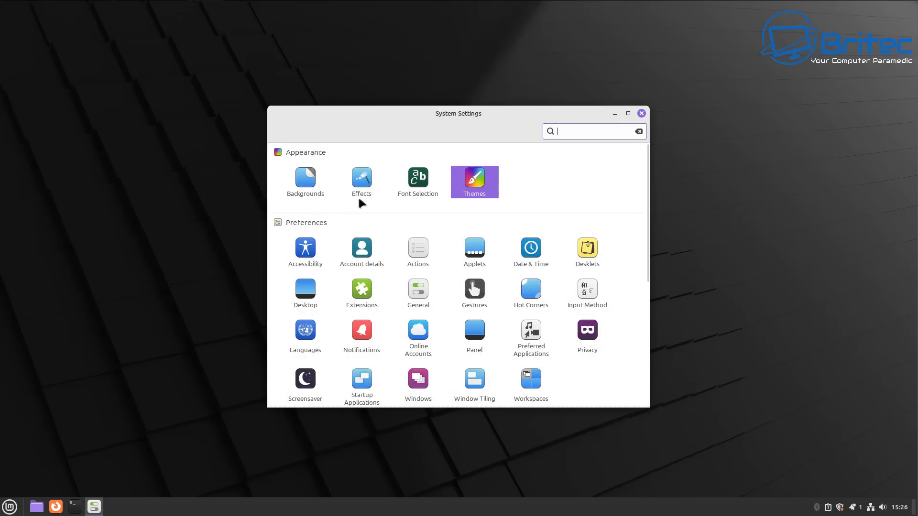
pyautogui.moveTo(324, 378)
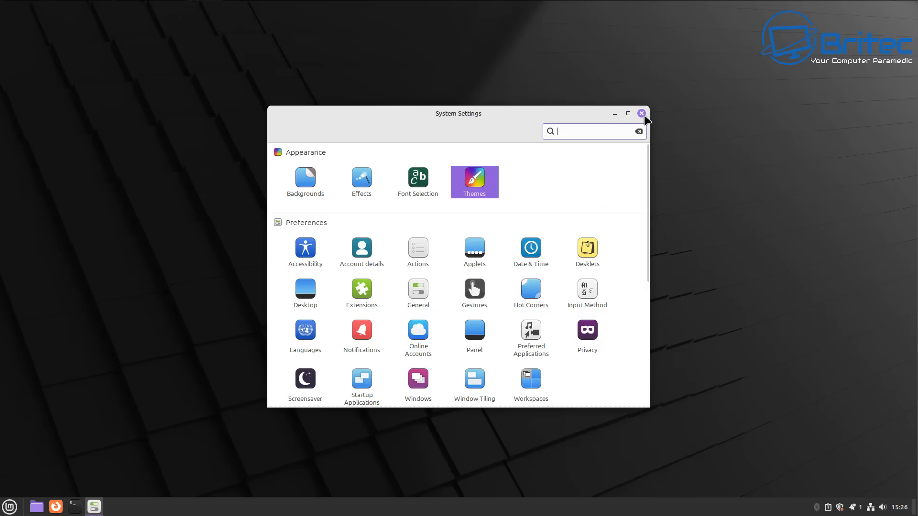
pyautogui.click(642, 114)
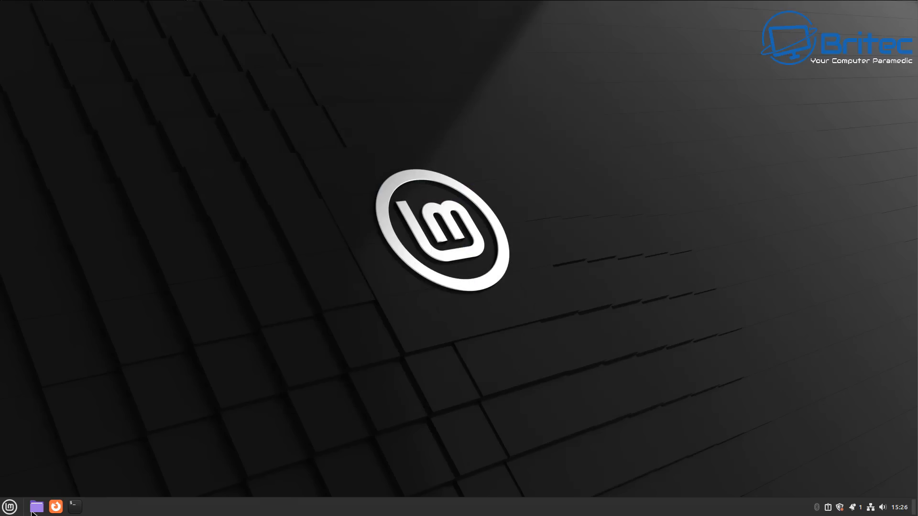
# Step: Launch a Terminal from the applications menu and move it toward the screen centre
pyautogui.click(9, 506)
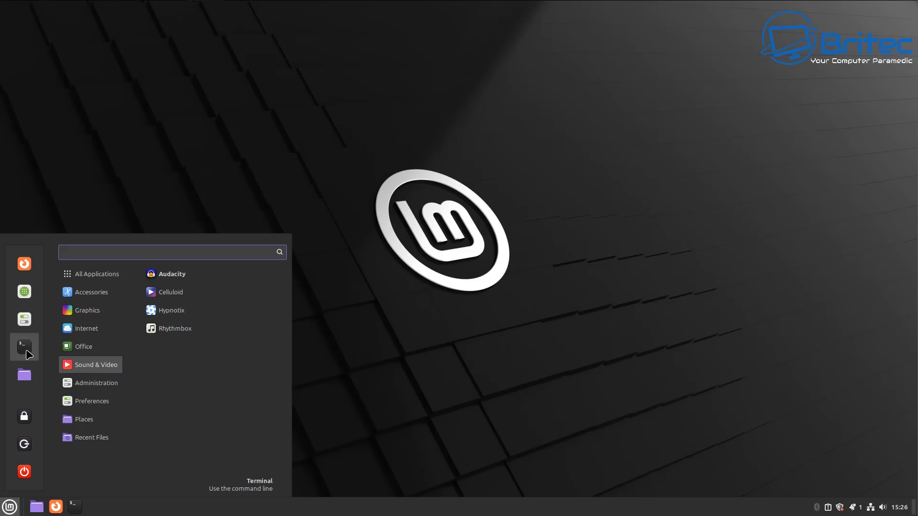
pyautogui.click(24, 346)
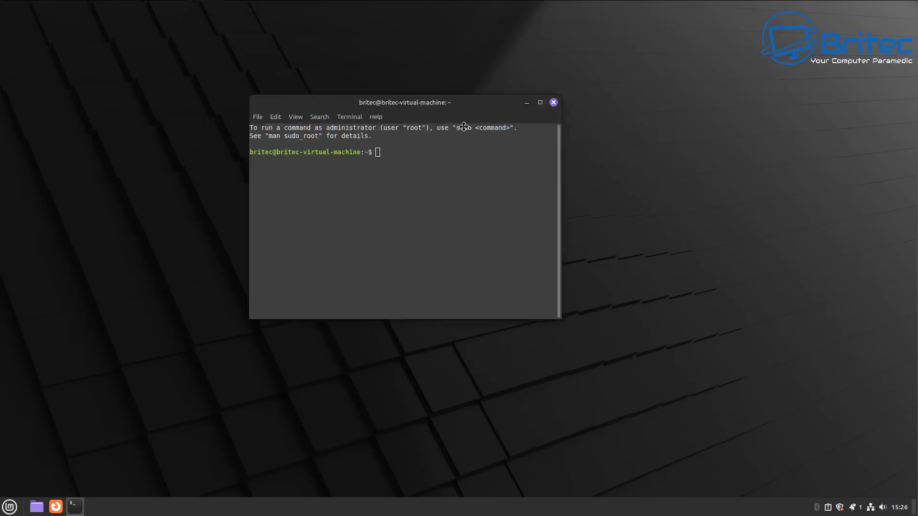
pyautogui.moveTo(404, 102); pyautogui.dragTo(458, 125)
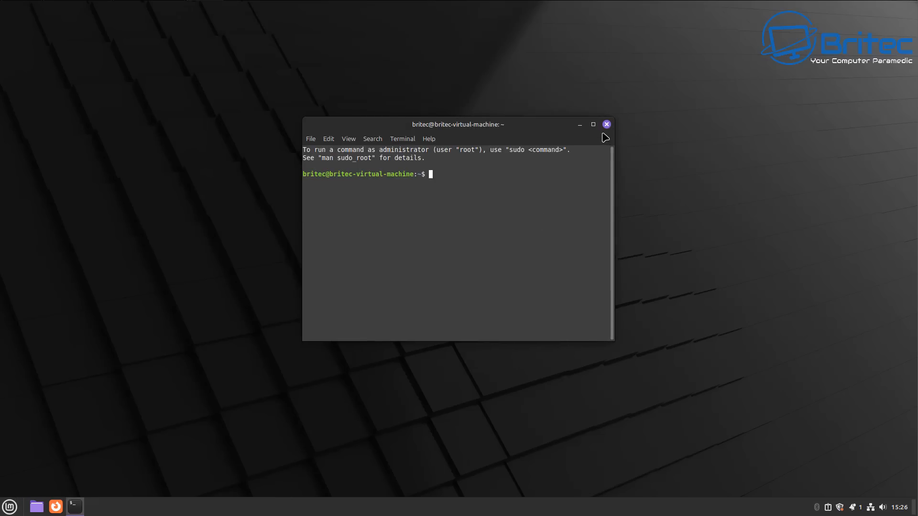
pyautogui.moveTo(611, 188)
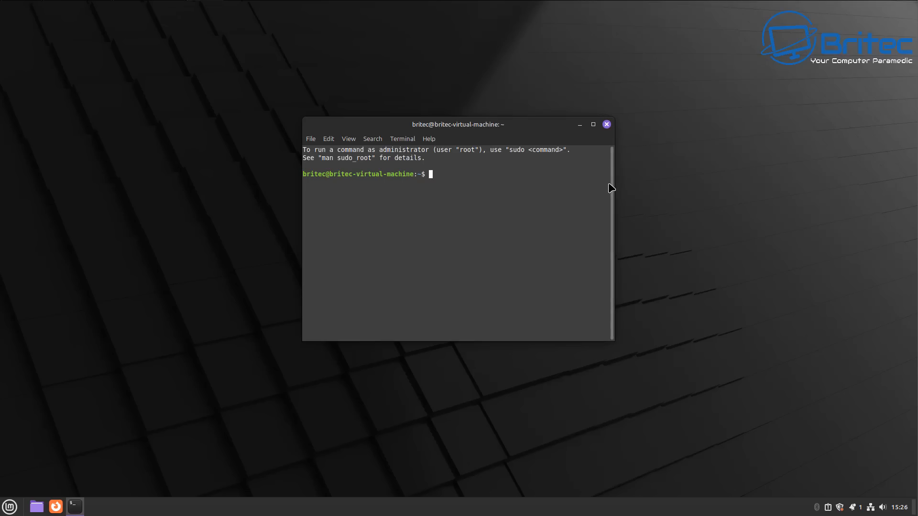
# Step: Run sudo apt update to refresh package lists, showing 263 upgradable packages
pyautogui.write('sudo')
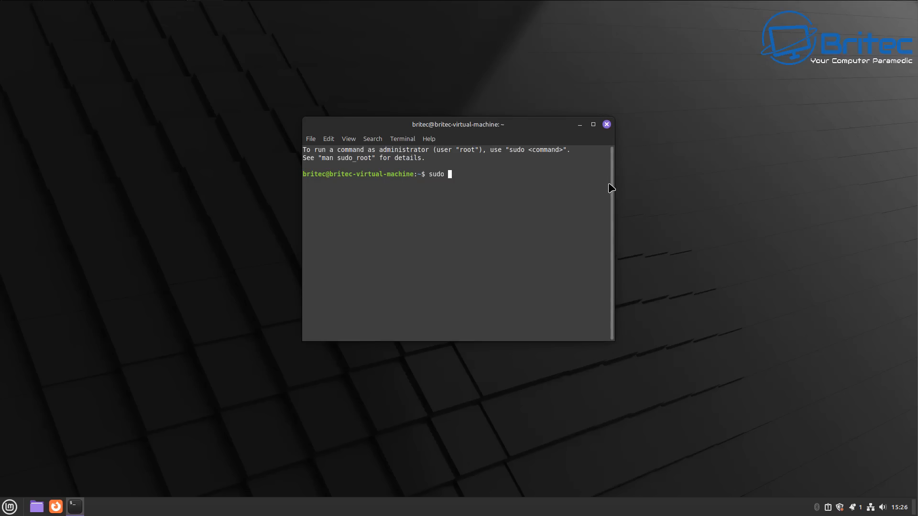
pyautogui.write('apt up')
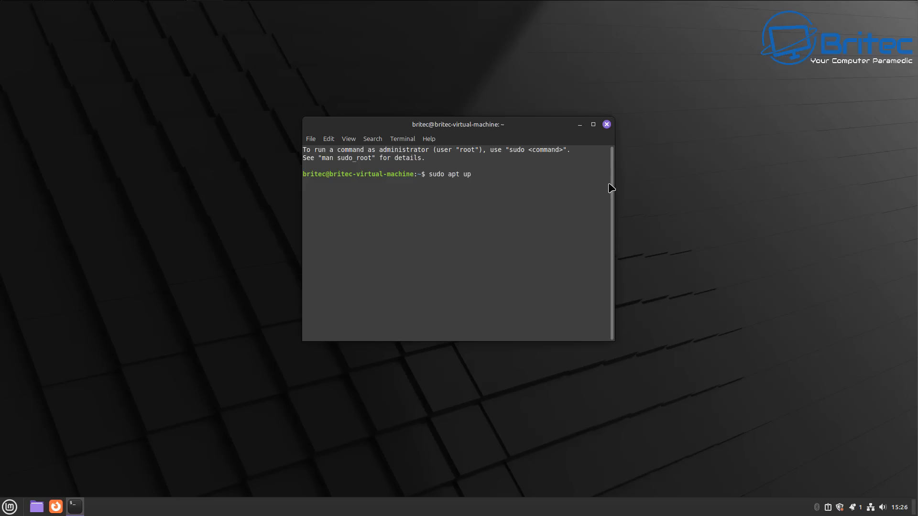
pyautogui.write('date')
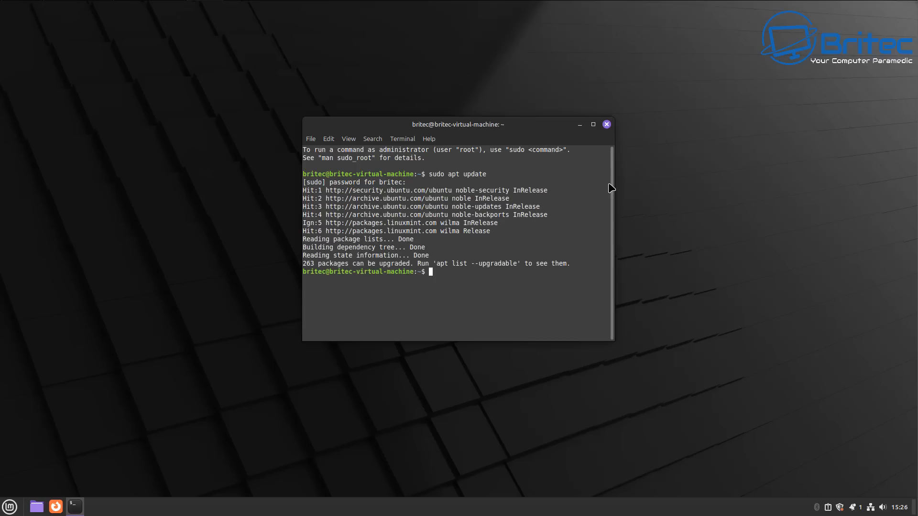
# Step: Run sudo apt upgrade and minimize the terminal while it installs
pyautogui.write('sud')
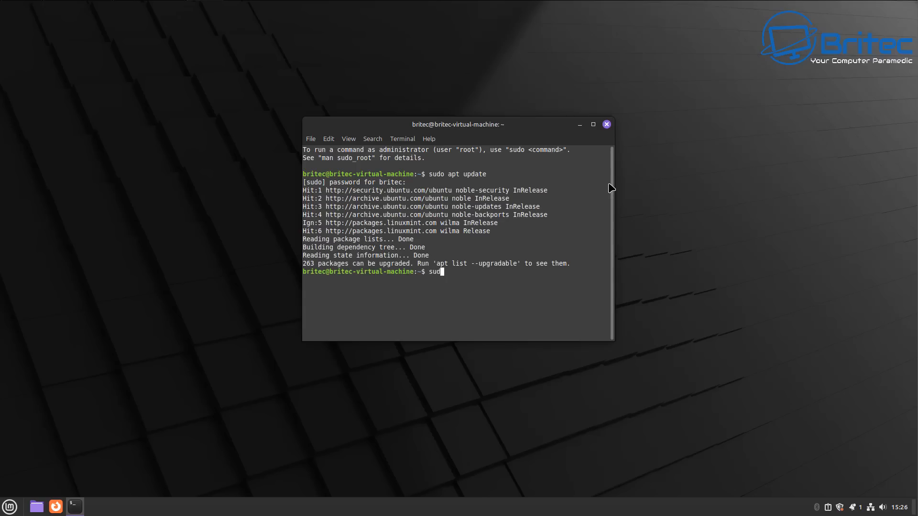
pyautogui.write('apt up')
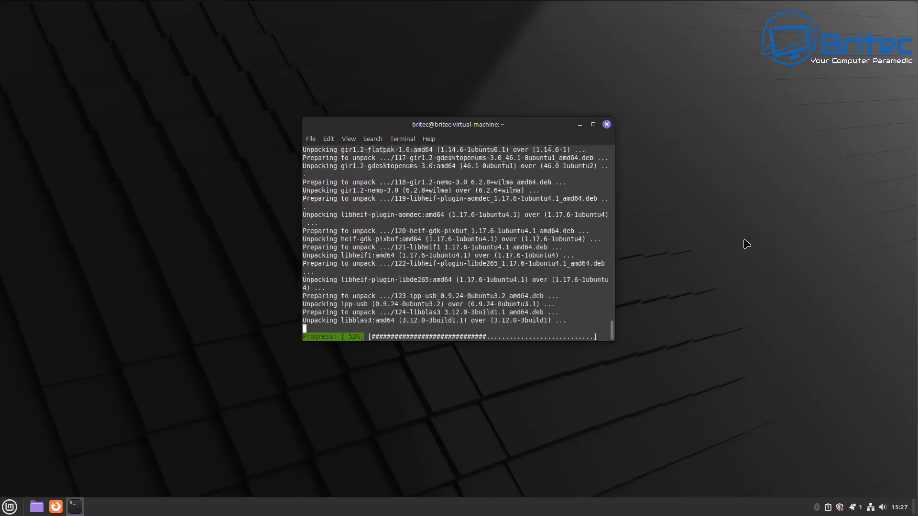
pyautogui.click(606, 125)
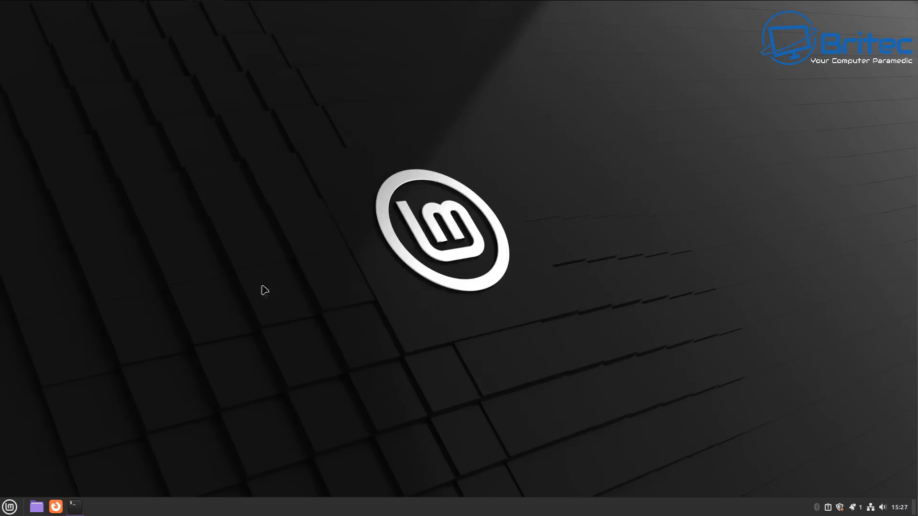
# Step: Bring up the Mint applications menu with the Quit power option available
pyautogui.click(10, 506)
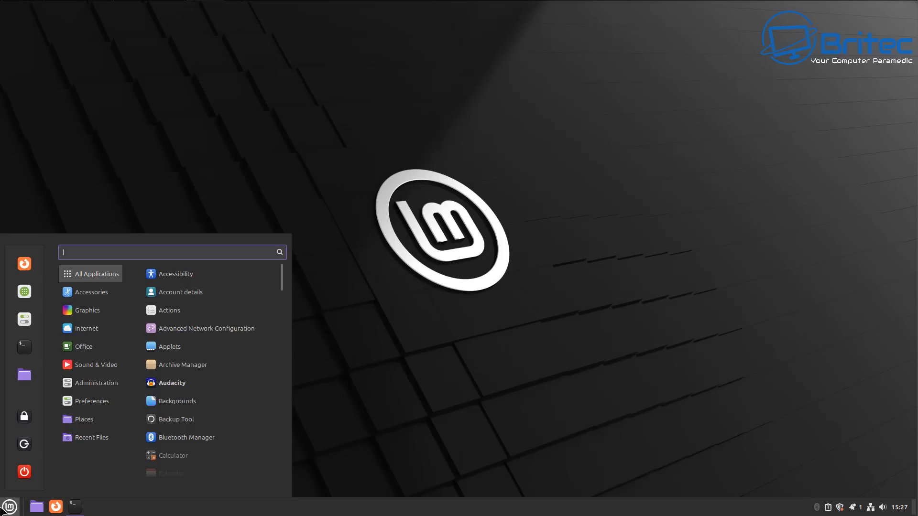
pyautogui.moveTo(24, 346)
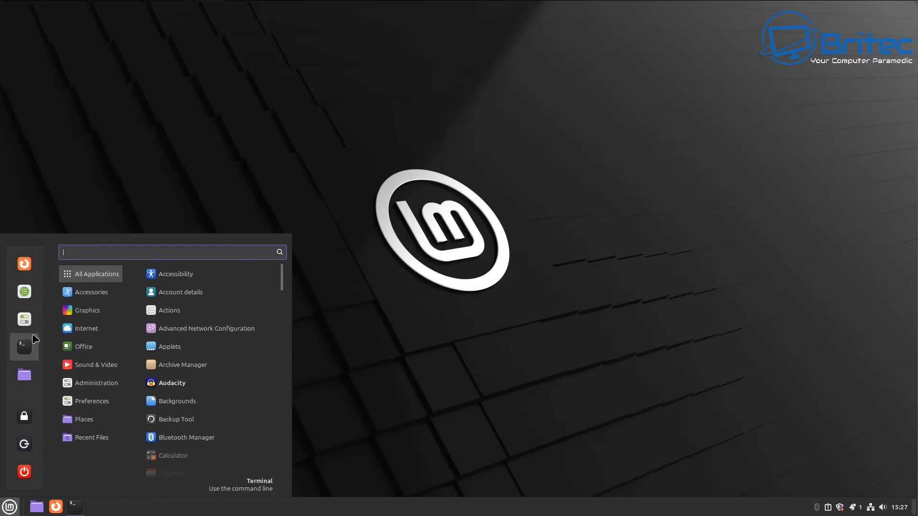
pyautogui.moveTo(24, 472)
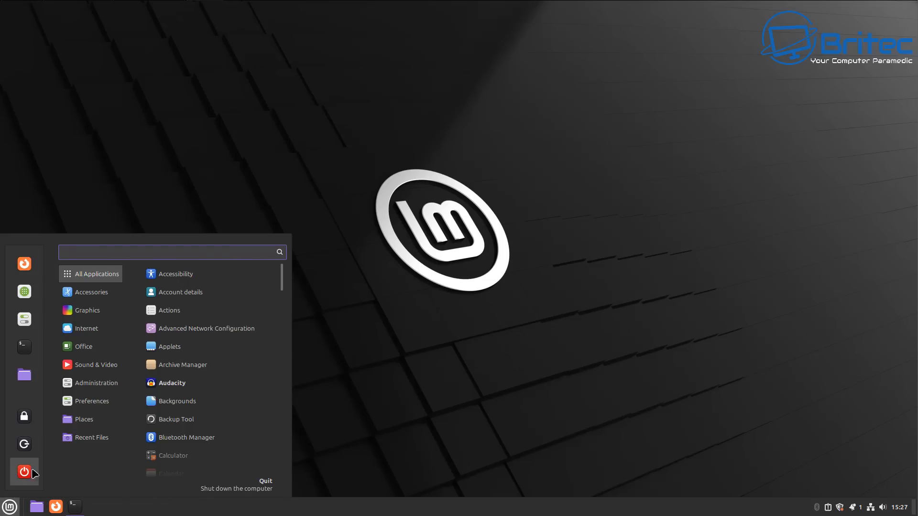